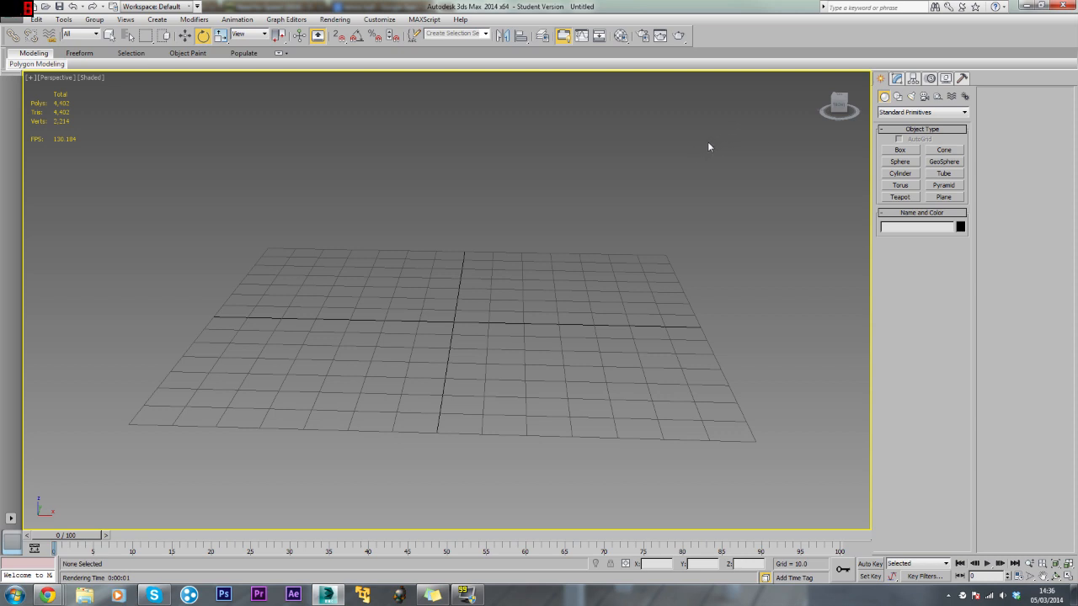
Step: Draw a box primitive on the grid and give it equal Length/Width/Height with 2 segments each
left_click(900, 149)
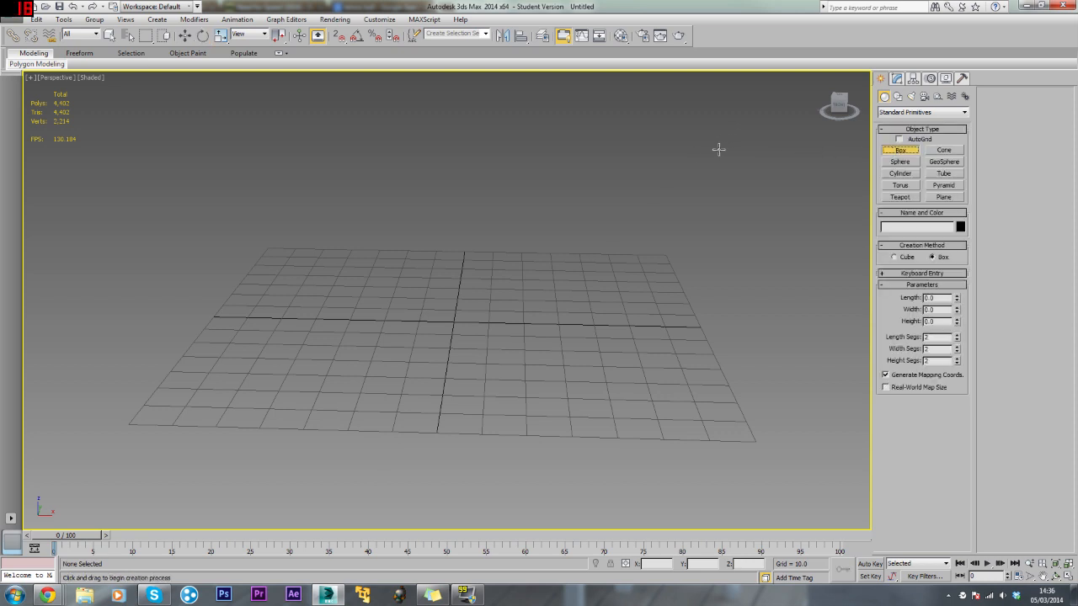
left_click_drag(404, 303, 542, 379)
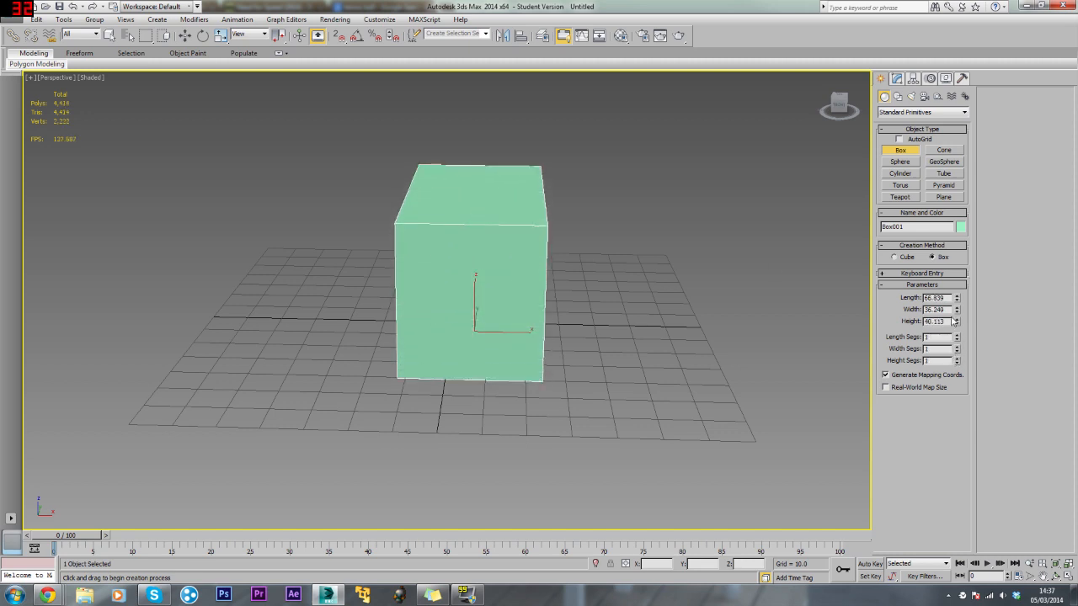
triple_click(935, 297)
type("60")
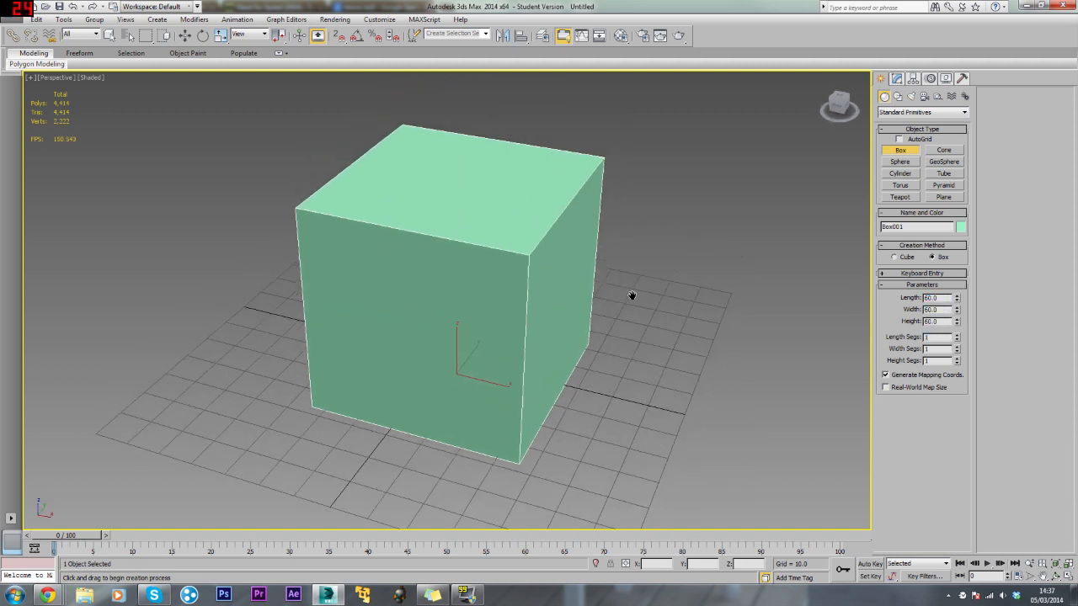
Step: Recolour the box dark blue from the object colour swatches
left_click(960, 225)
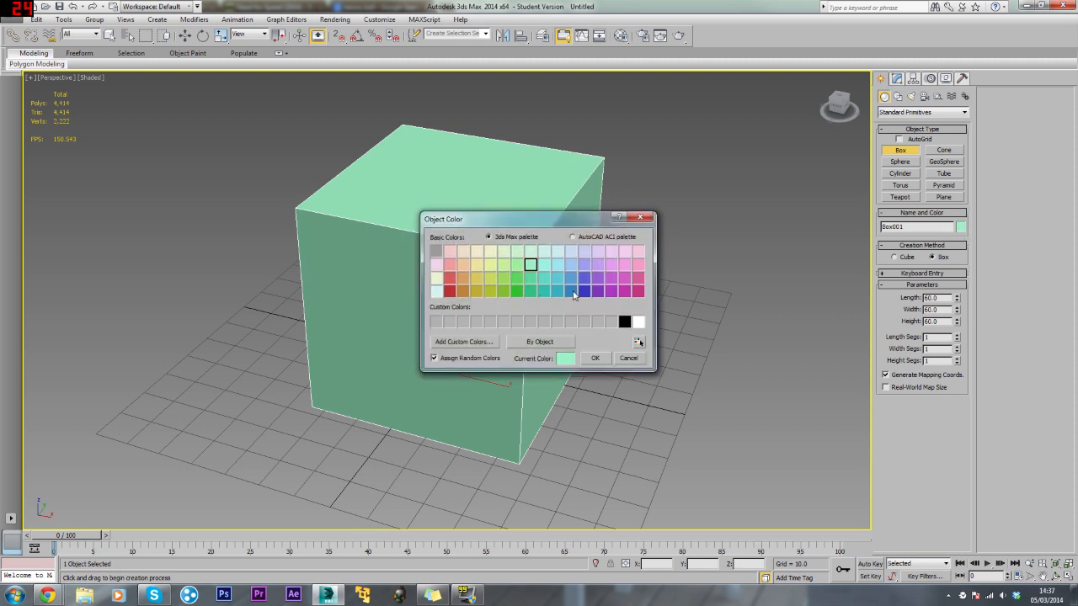
left_click(584, 291)
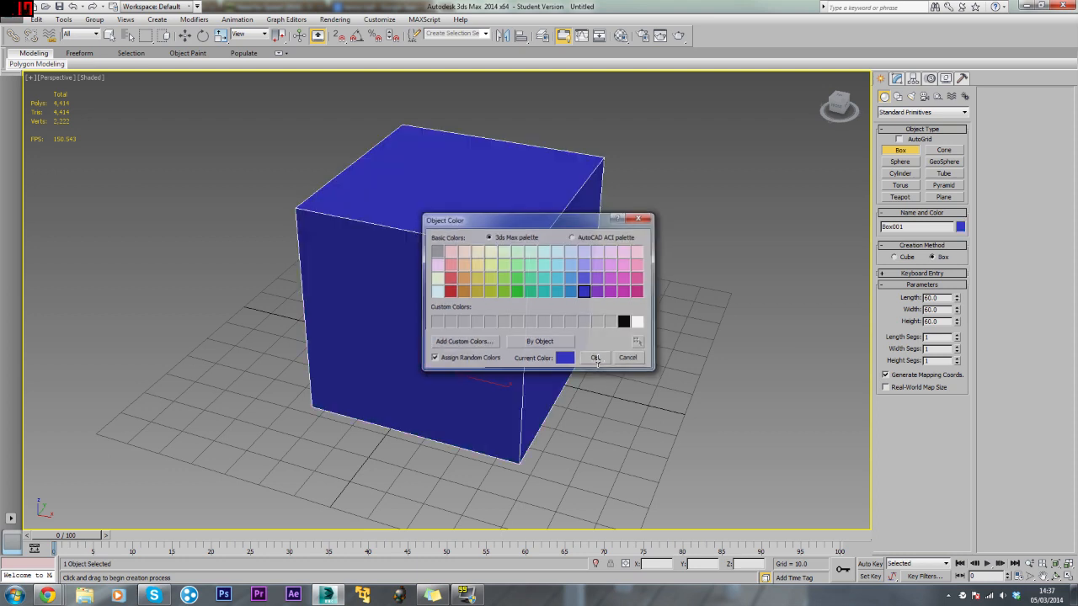
left_click(597, 357)
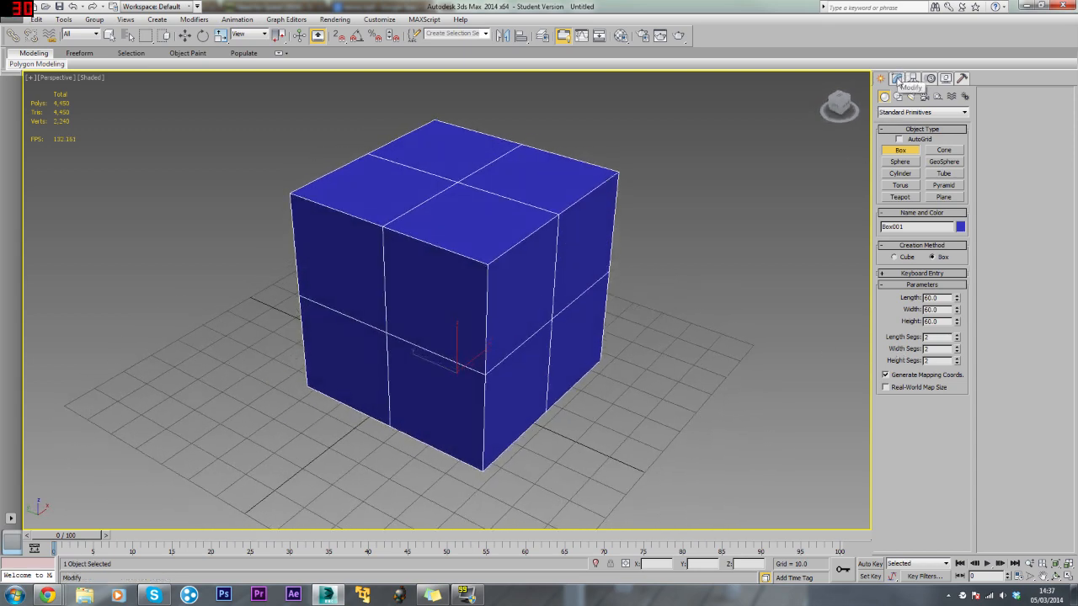
Step: Apply the Spherify modifier so the blue cube rounds into a faceted ball shape
left_click(963, 111)
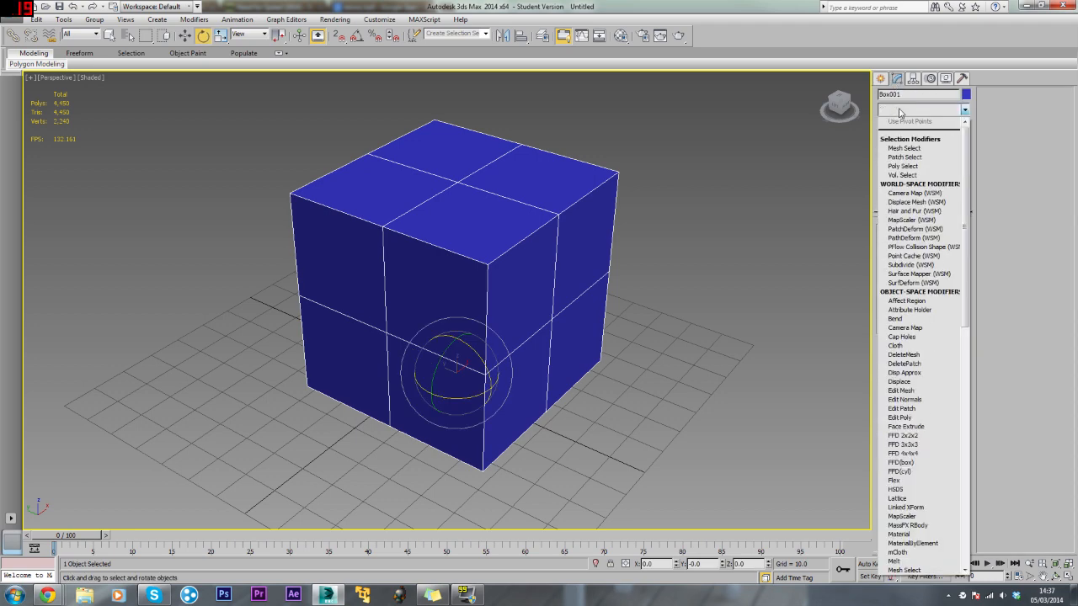
scroll("down", 3)
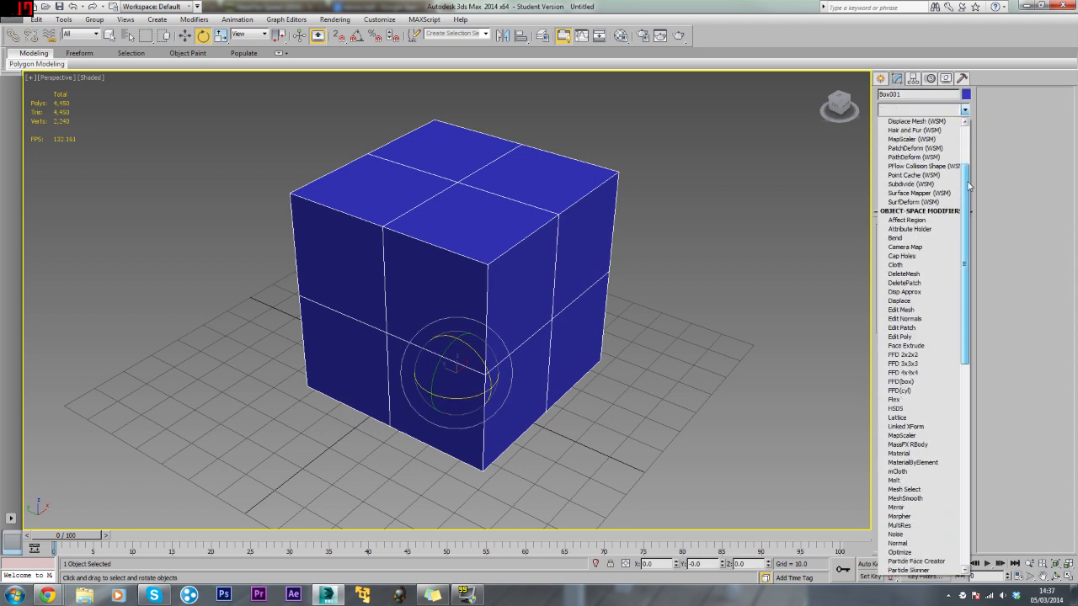
scroll("down", 3)
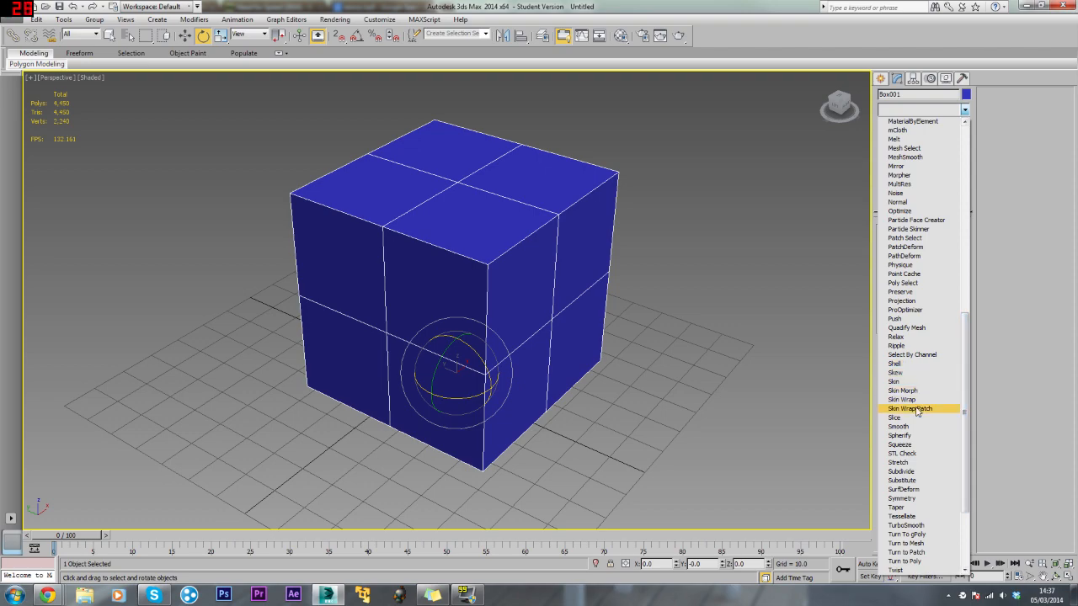
left_click(899, 435)
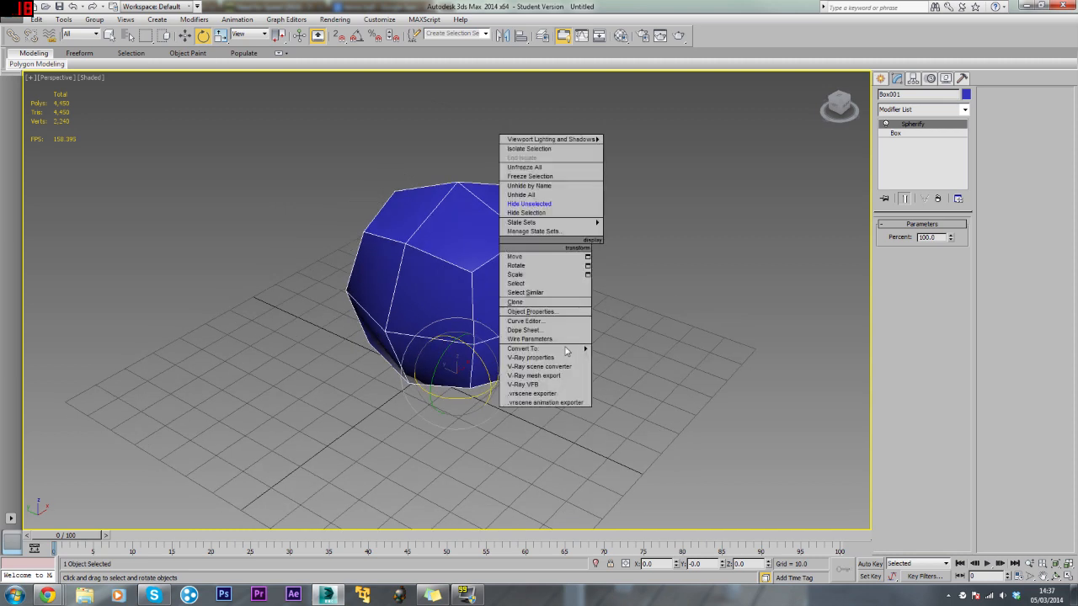
Step: Convert the shape to Editable Poly and move a pair of selected vertices on its lower side
left_click(522, 349)
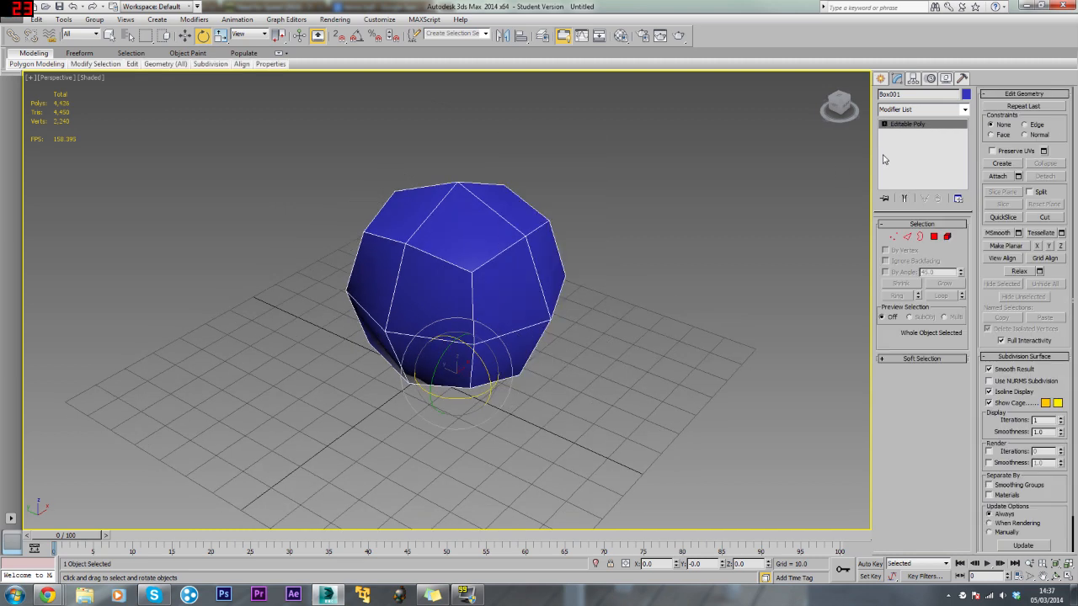
left_click(884, 125)
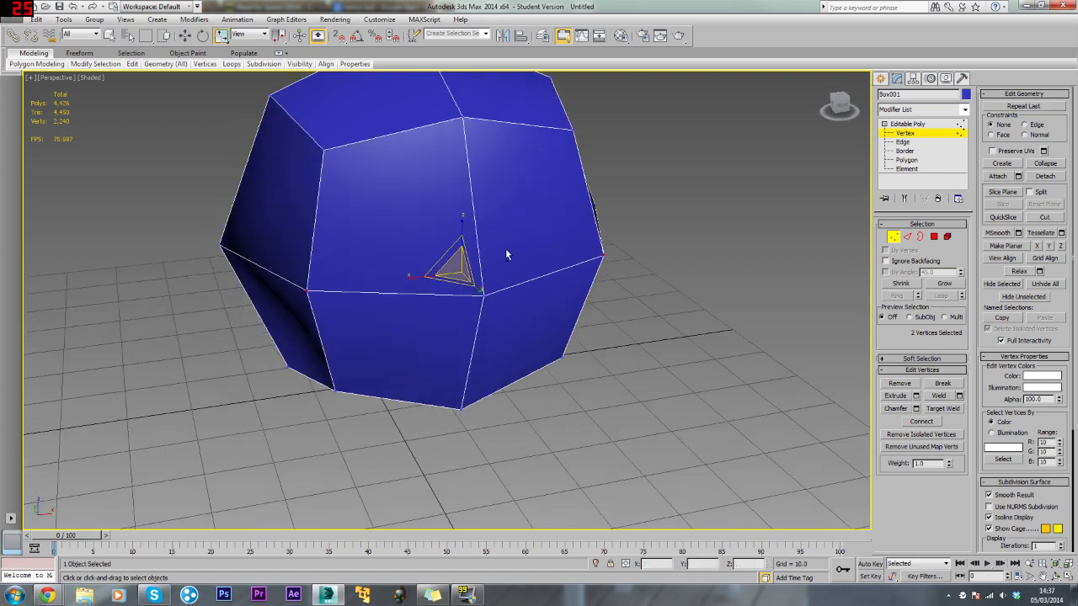
left_click_drag(505, 253, 606, 266)
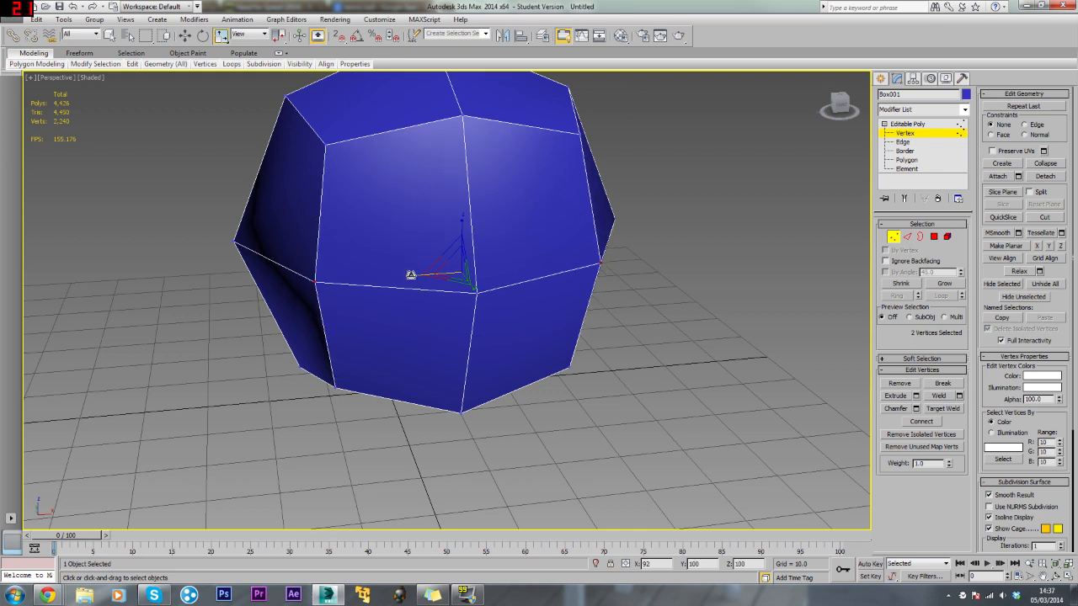
left_click_drag(461, 273, 441, 271)
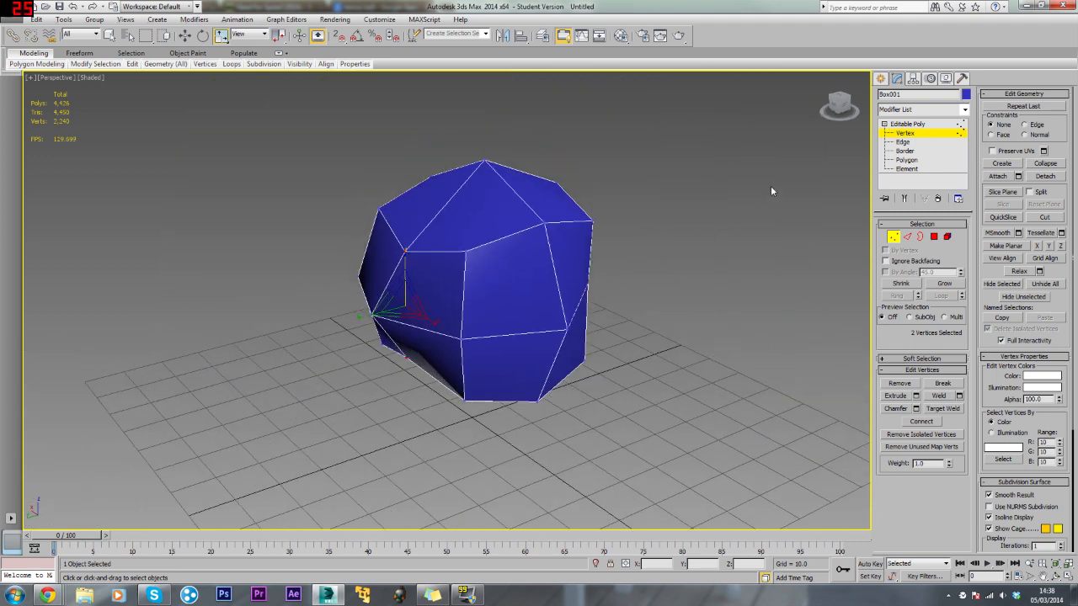
Step: Switch to Edge level and start Ctrl-selecting seam edges around the ball's middle
left_click(903, 142)
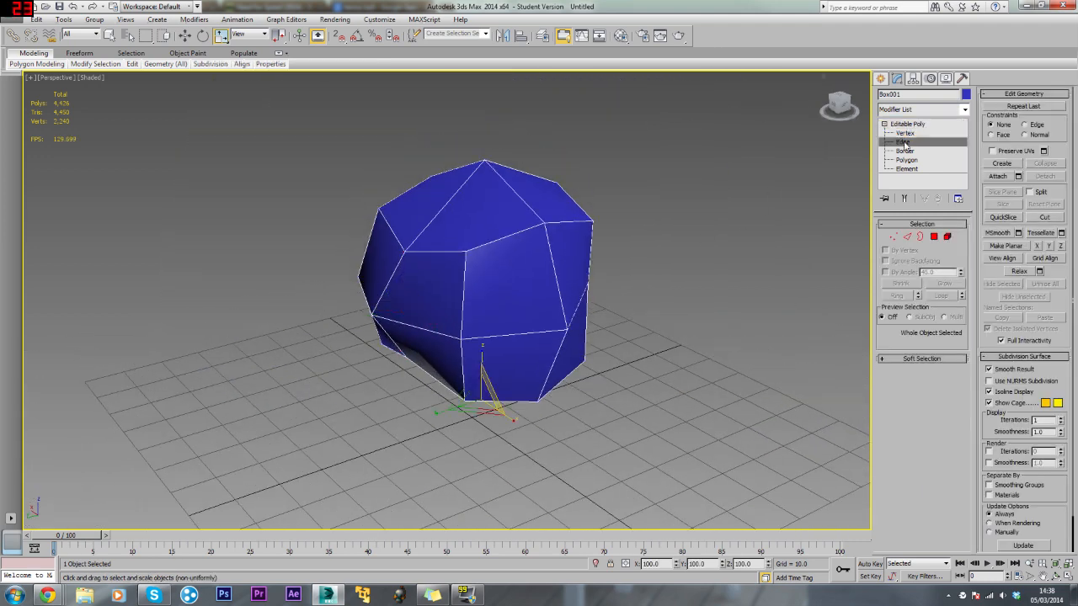
left_click(903, 142)
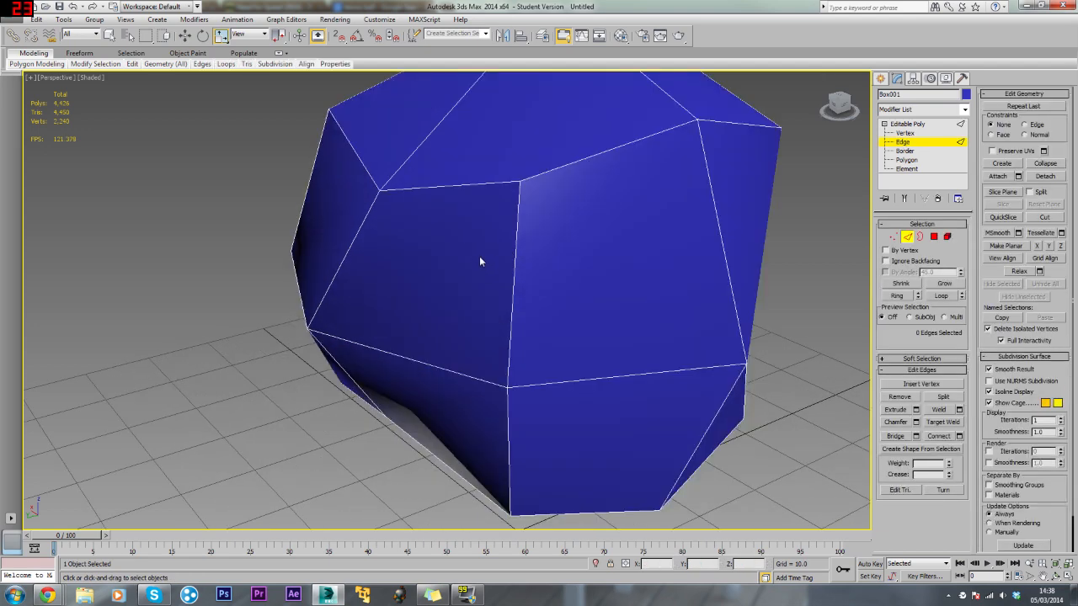
mouse_move(502, 225)
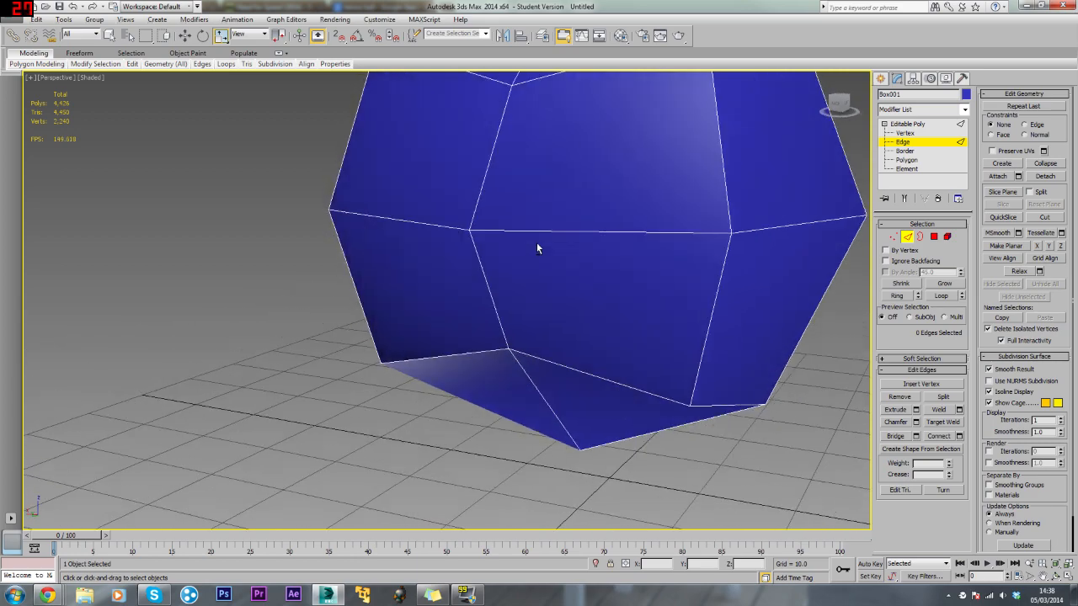
left_click_drag(539, 249, 455, 194)
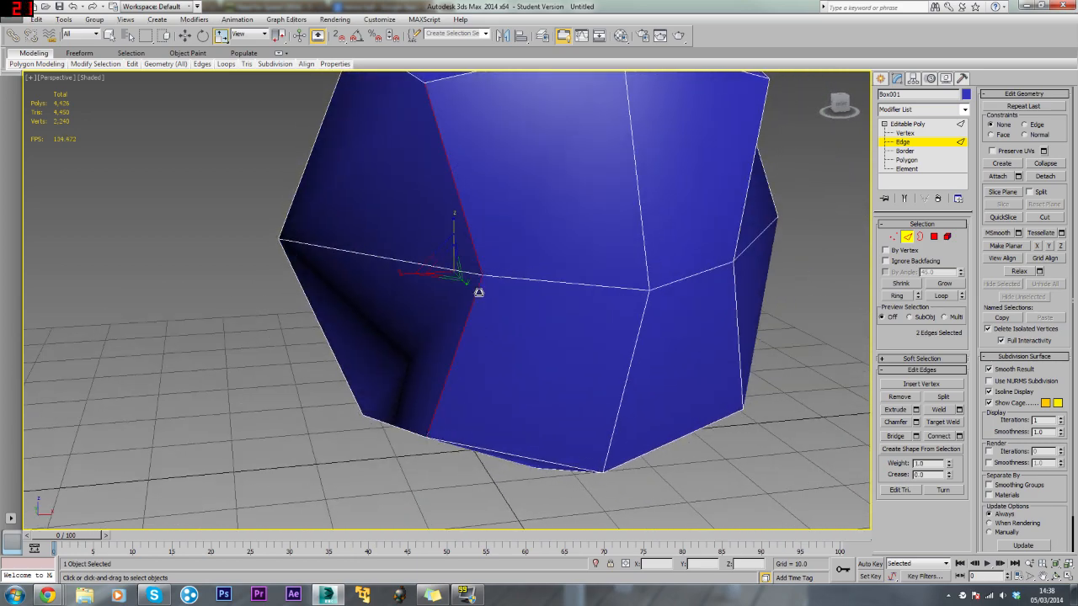
left_click_drag(472, 287, 556, 336)
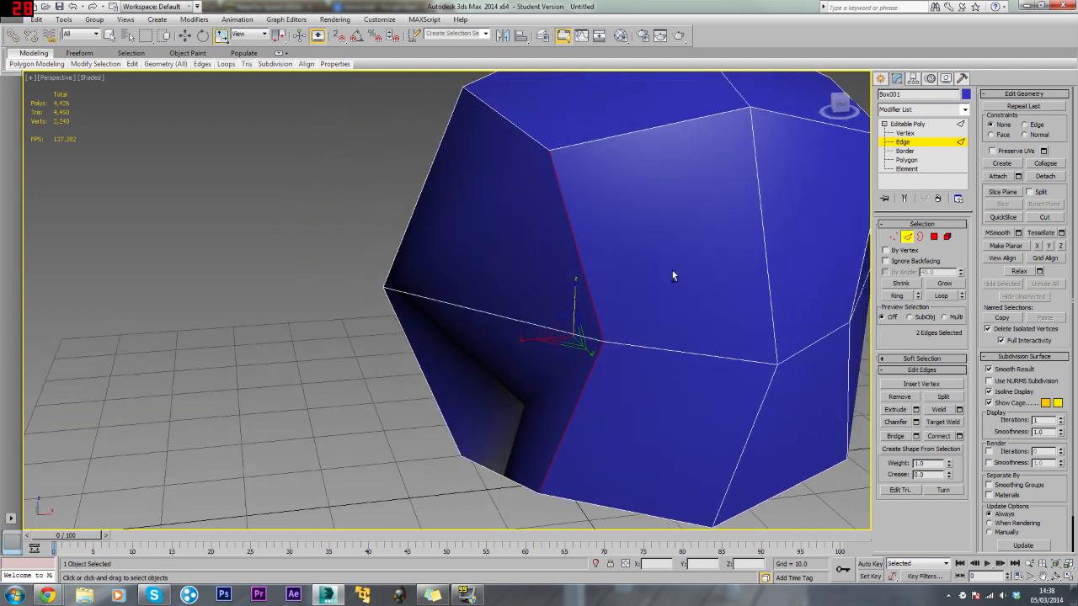
left_click_drag(673, 276, 636, 367)
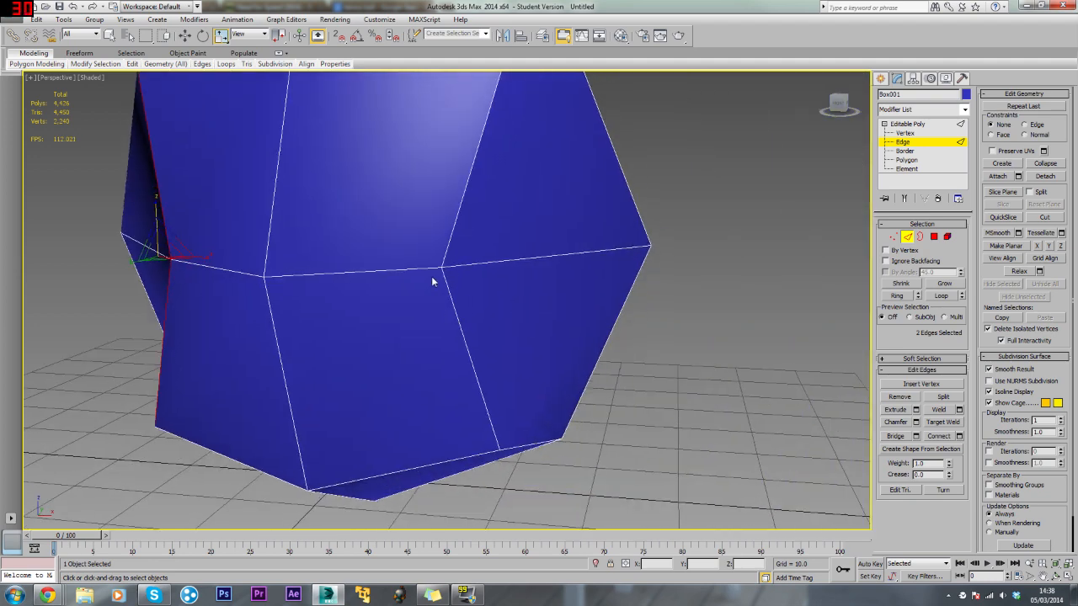
left_click_drag(434, 283, 468, 239)
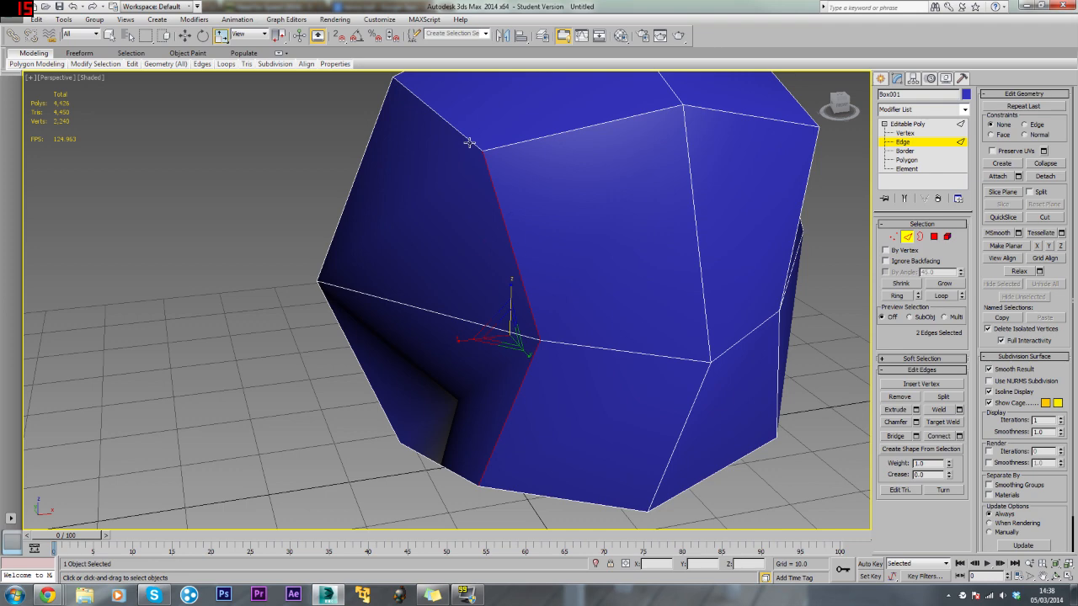
mouse_move(470, 152)
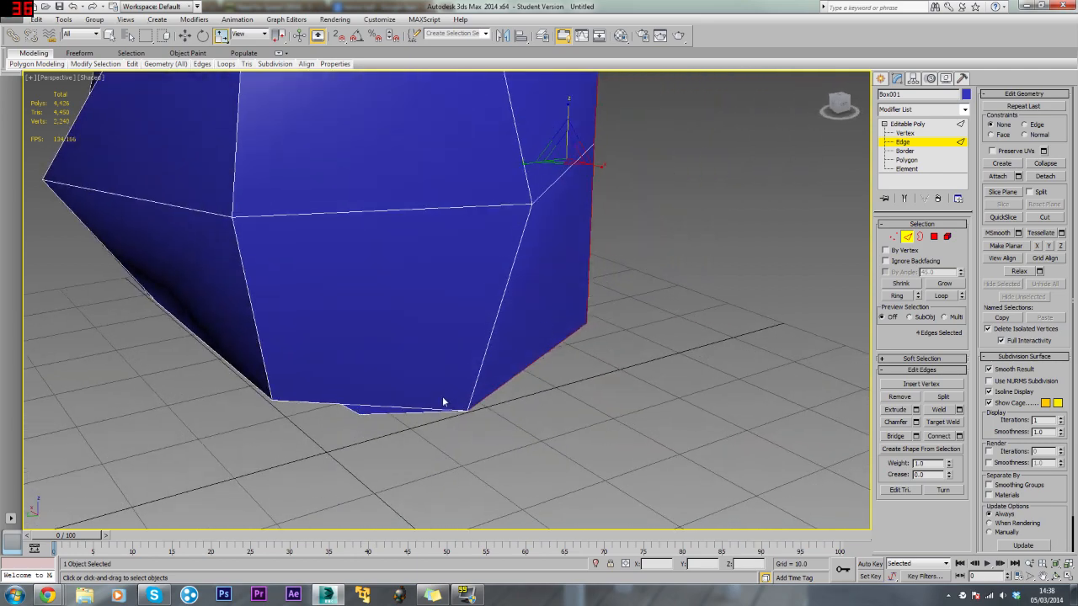
Step: Continue the seam selection along the ball's underside to complete the winding 16-edge loop
left_click_drag(445, 401, 514, 232)
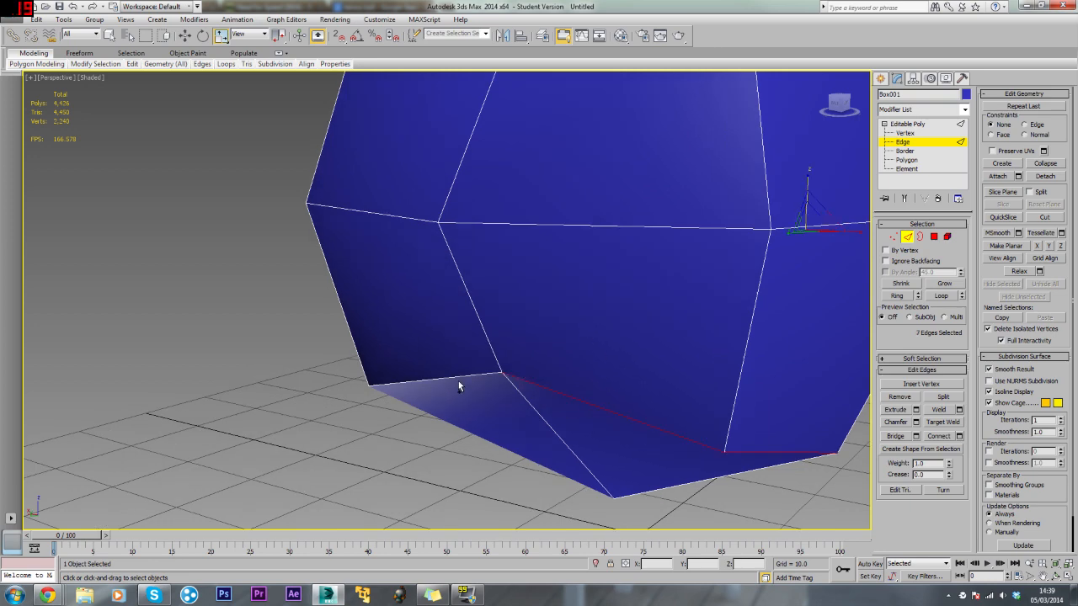
left_click_drag(458, 386, 543, 268)
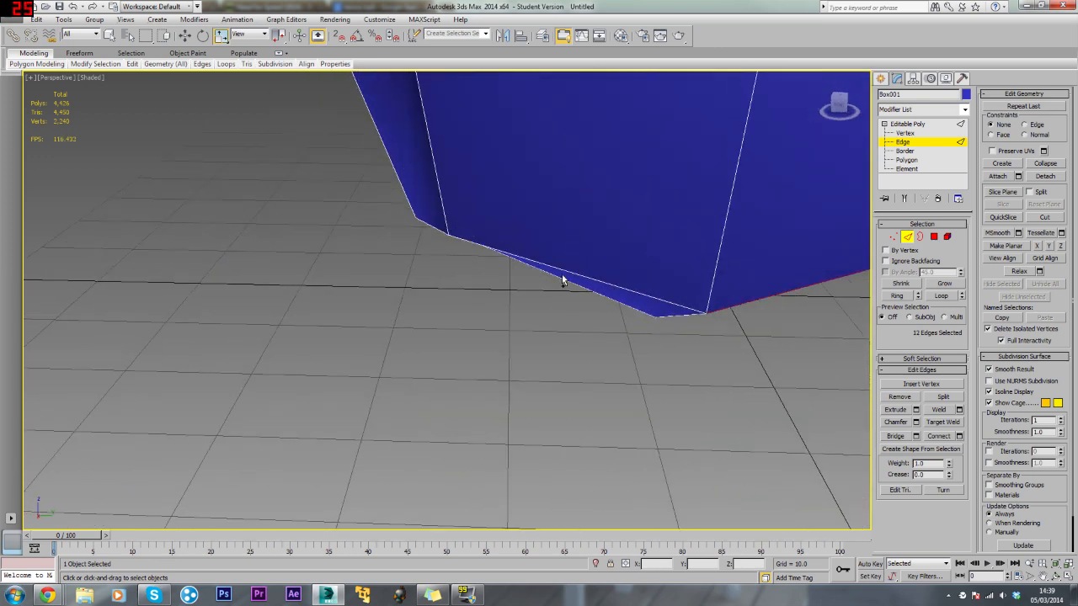
left_click_drag(564, 280, 569, 219)
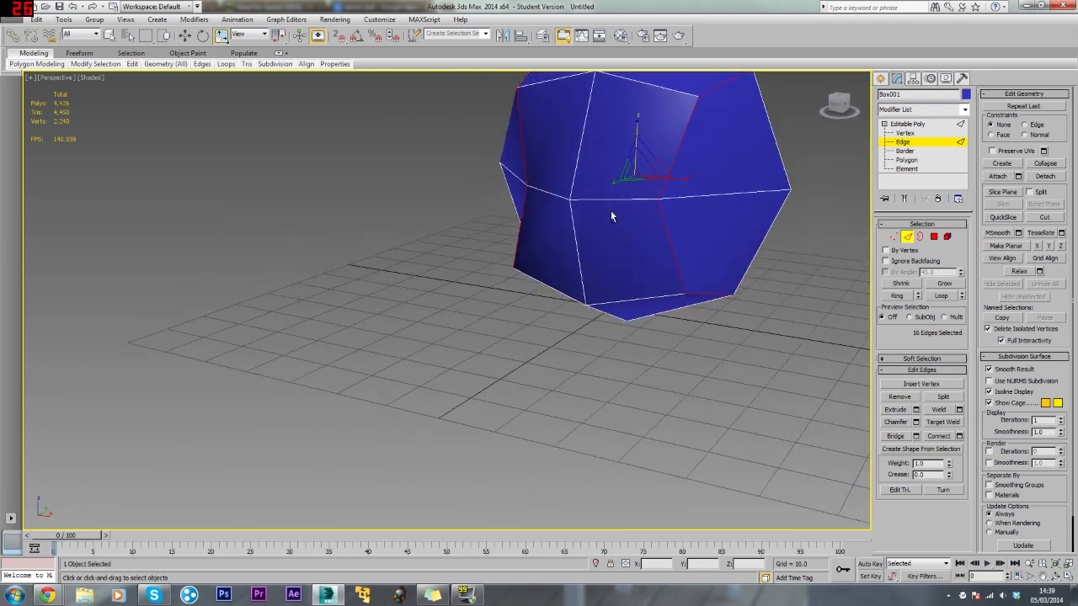
left_click_drag(613, 215, 389, 230)
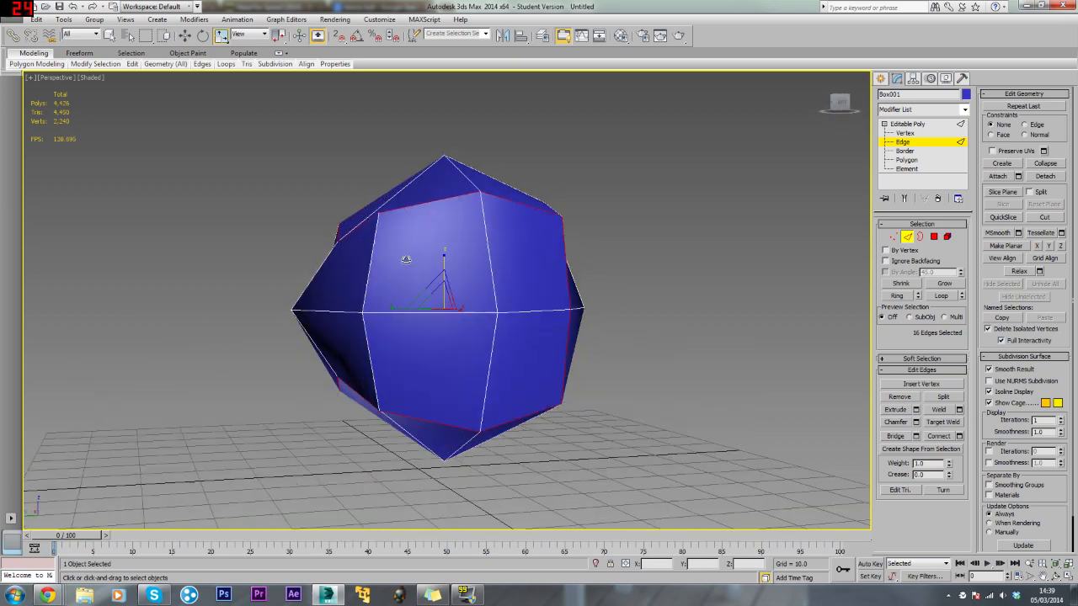
left_click_drag(446, 303, 446, 286)
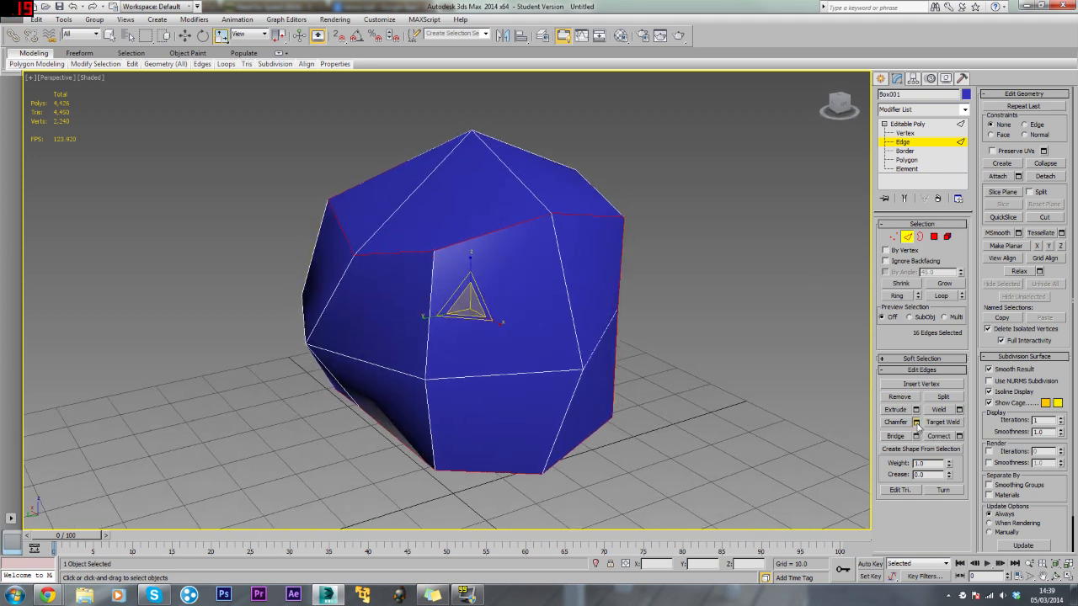
Step: Chamfer the selected seam edges into a narrow double-lined band via the Chamfer caddy
left_click(916, 421)
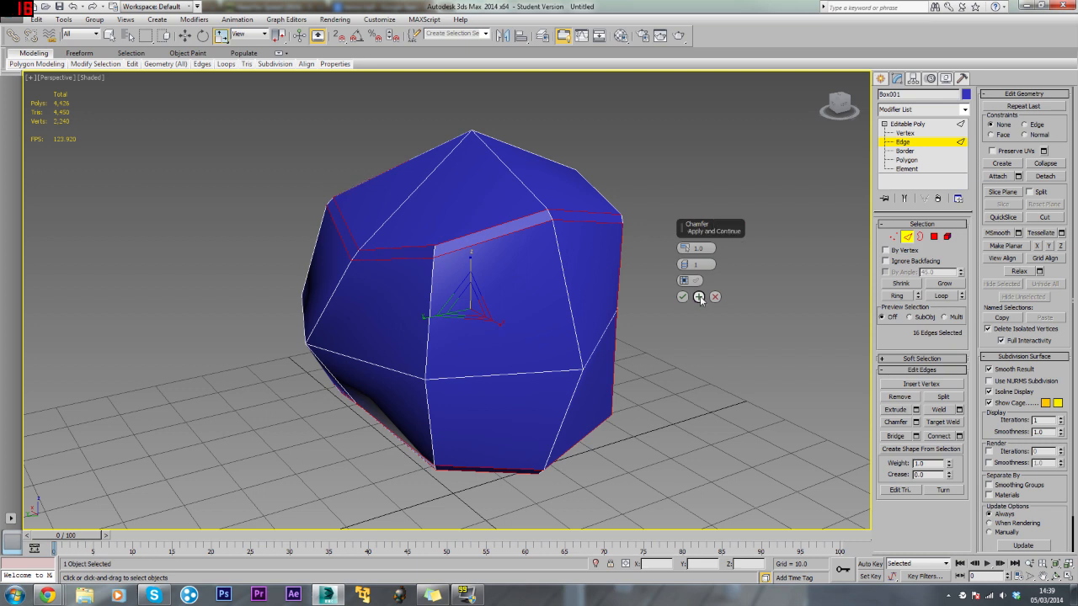
left_click(682, 297)
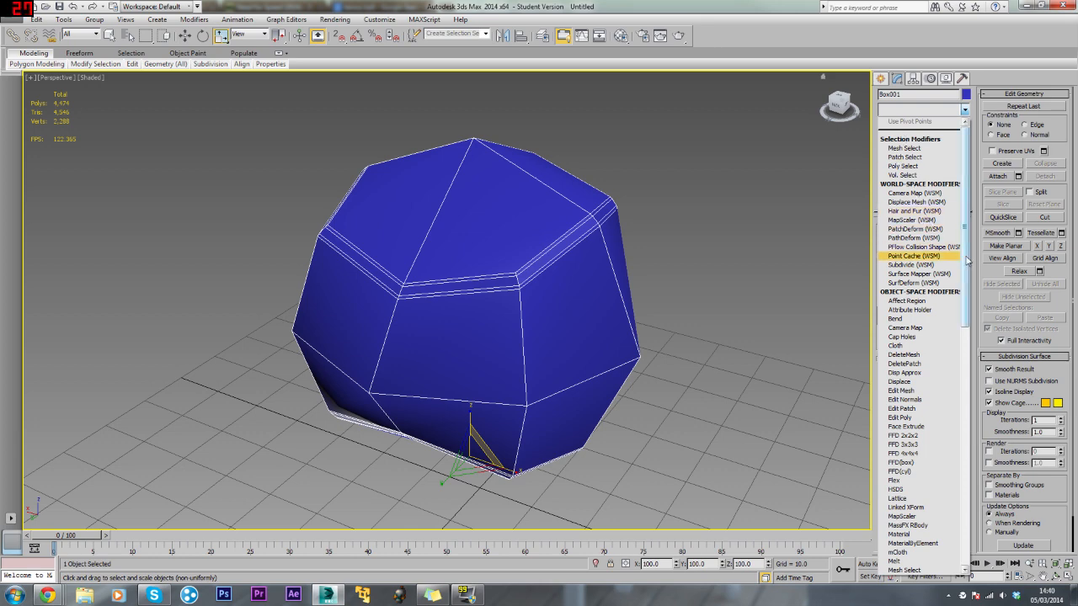
Step: Stack TurboSmooth and a second Spherify on the mesh, then return to the Editable Poly cage
scroll("down", 3)
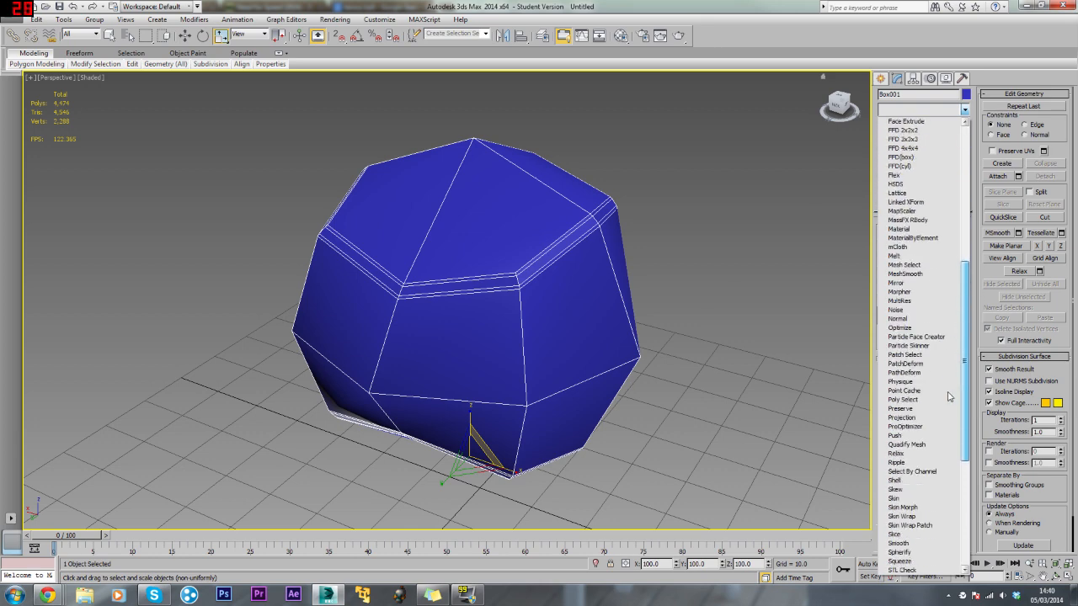
scroll("down", 3)
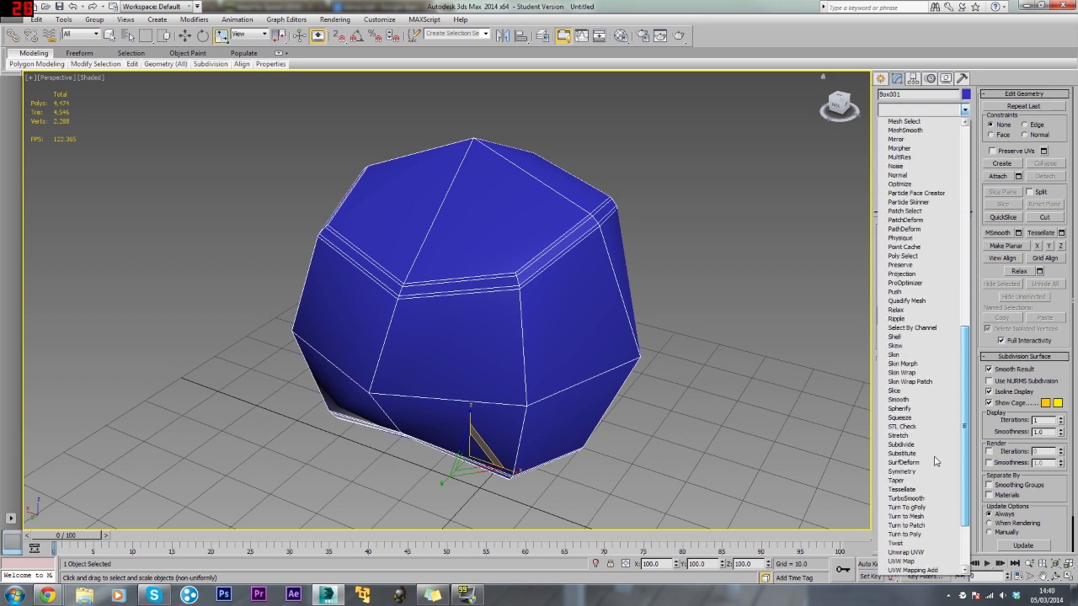
left_click(906, 499)
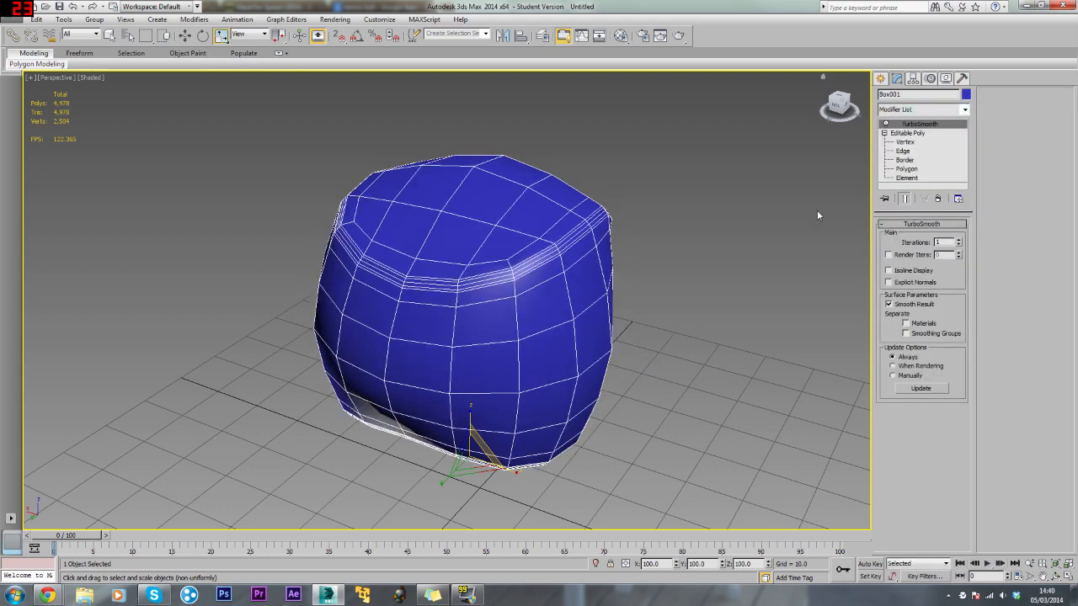
left_click(958, 240)
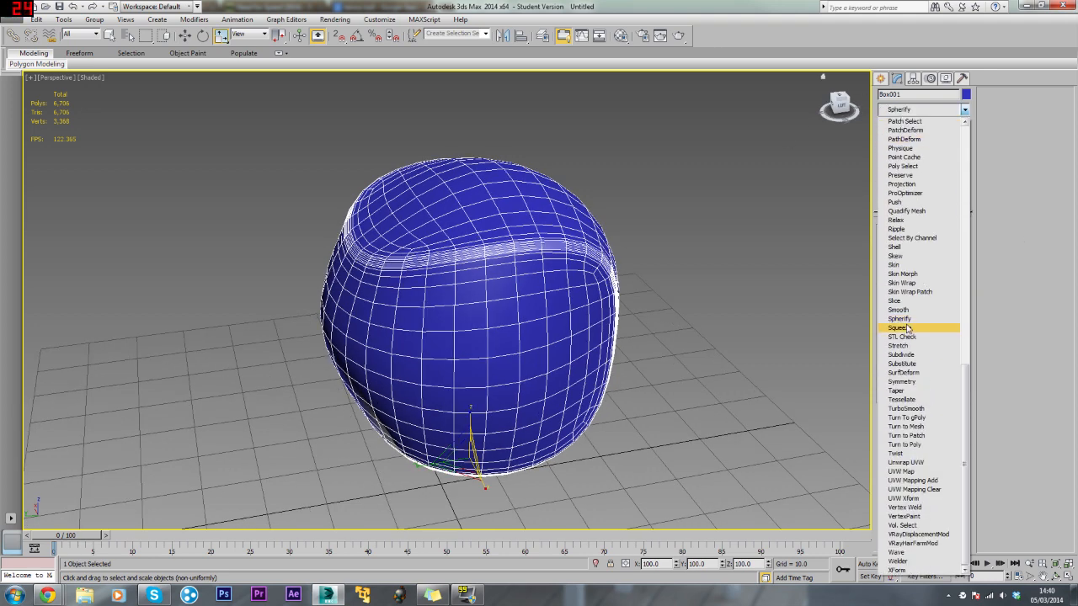
left_click(899, 319)
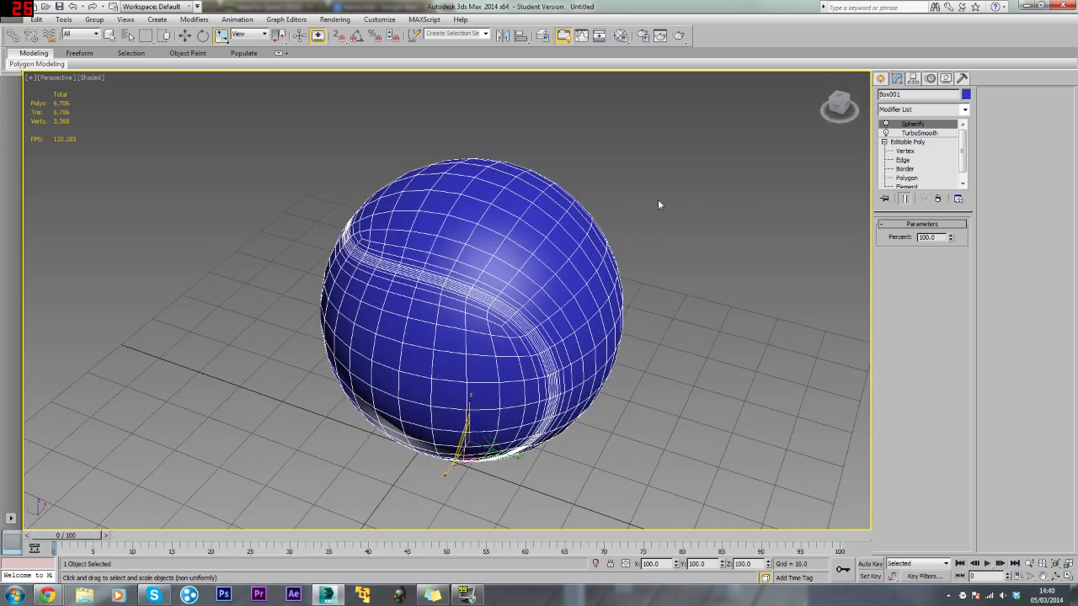
left_click(907, 142)
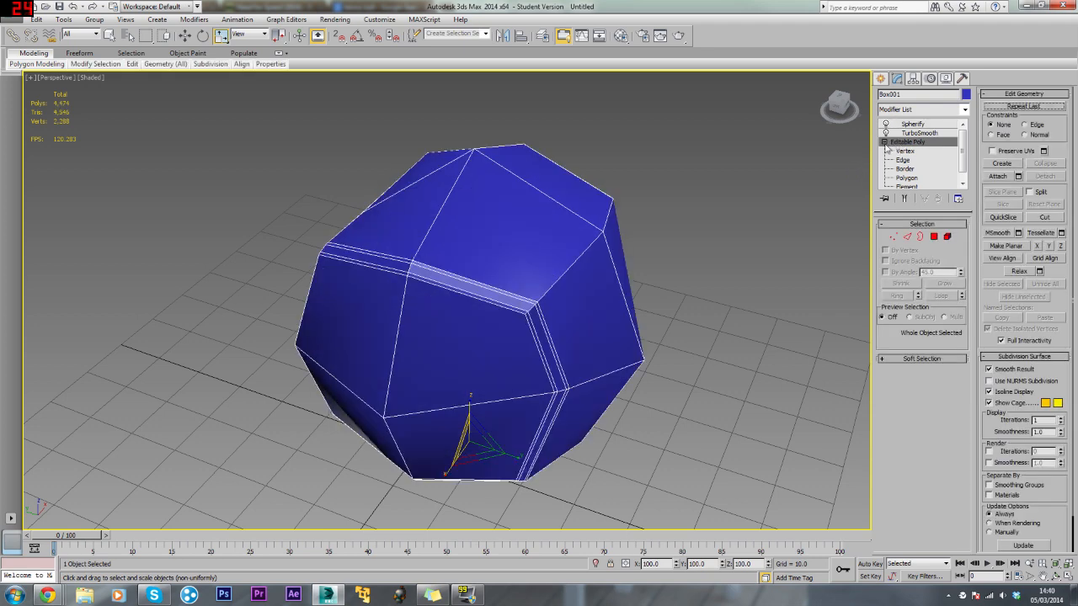
Step: Collapse the ball into a single Editable Poly and select the edge loops along the seam groove
left_click(913, 125)
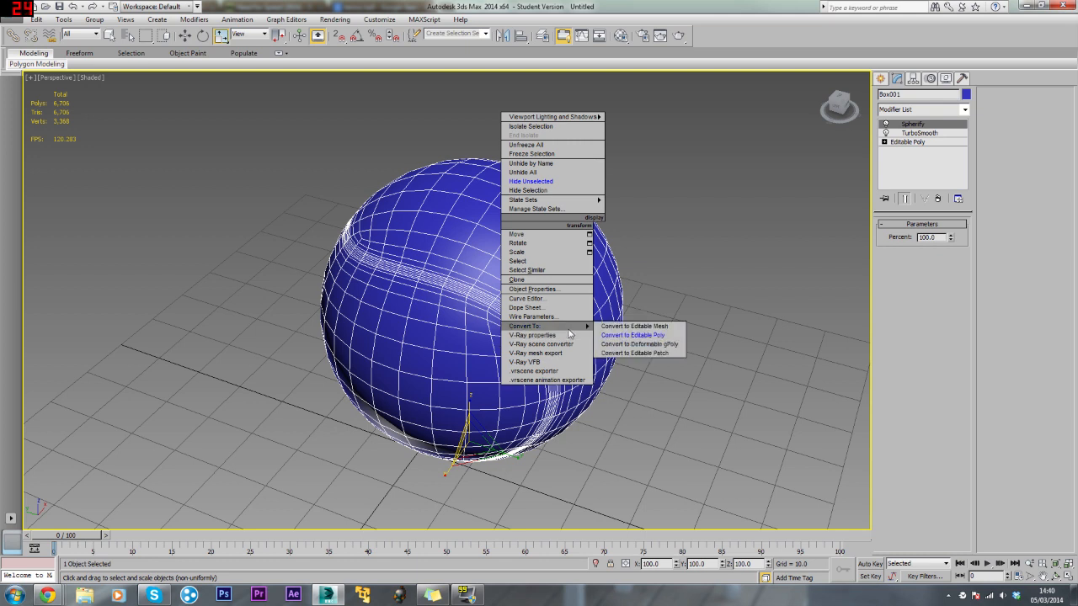
mouse_move(633, 335)
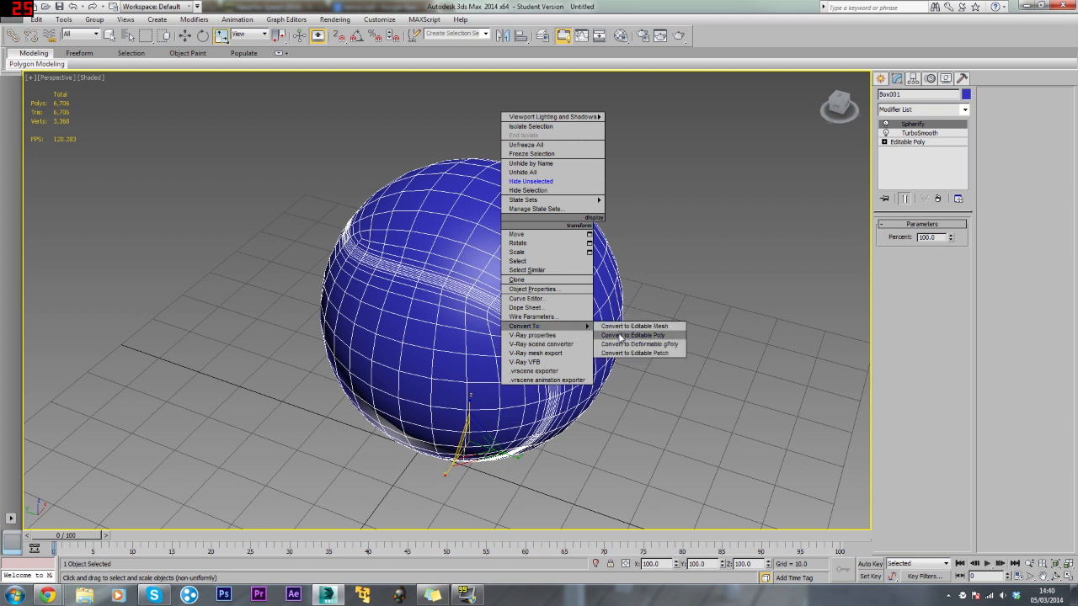
left_click(632, 335)
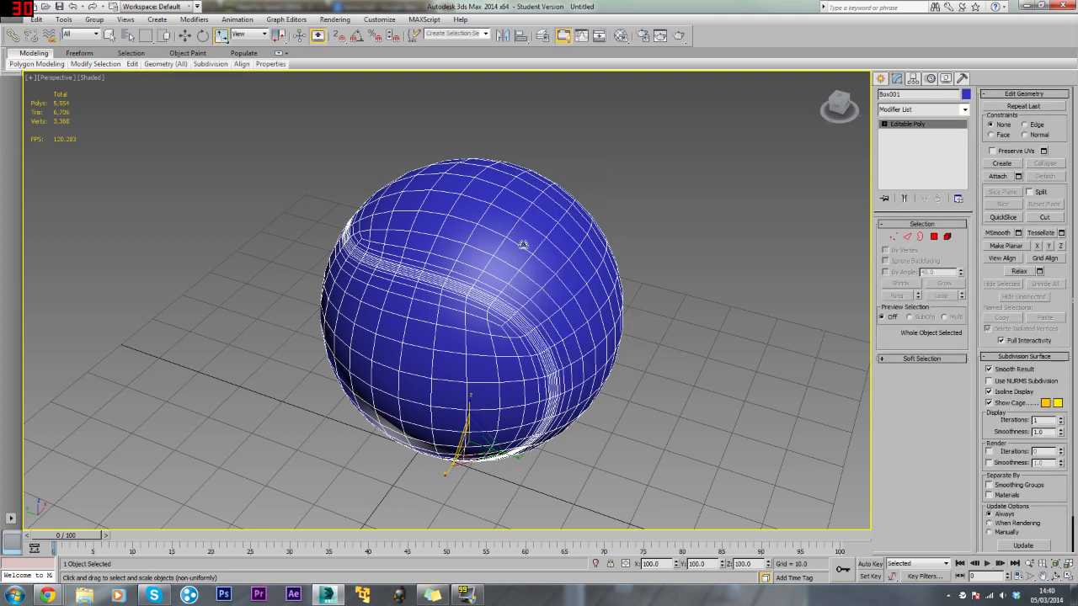
left_click(906, 236)
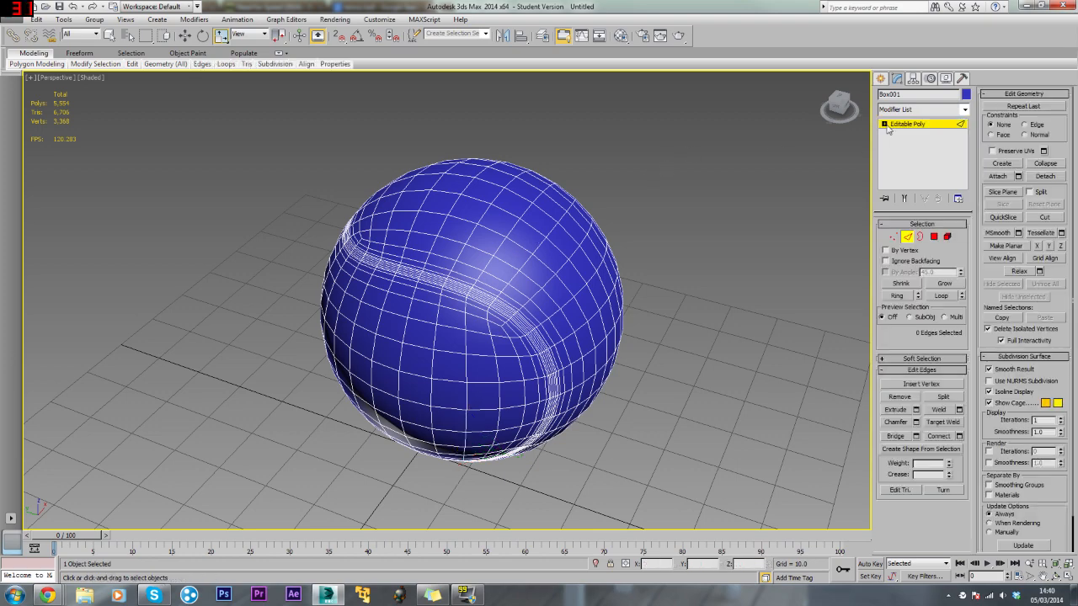
left_click(903, 125)
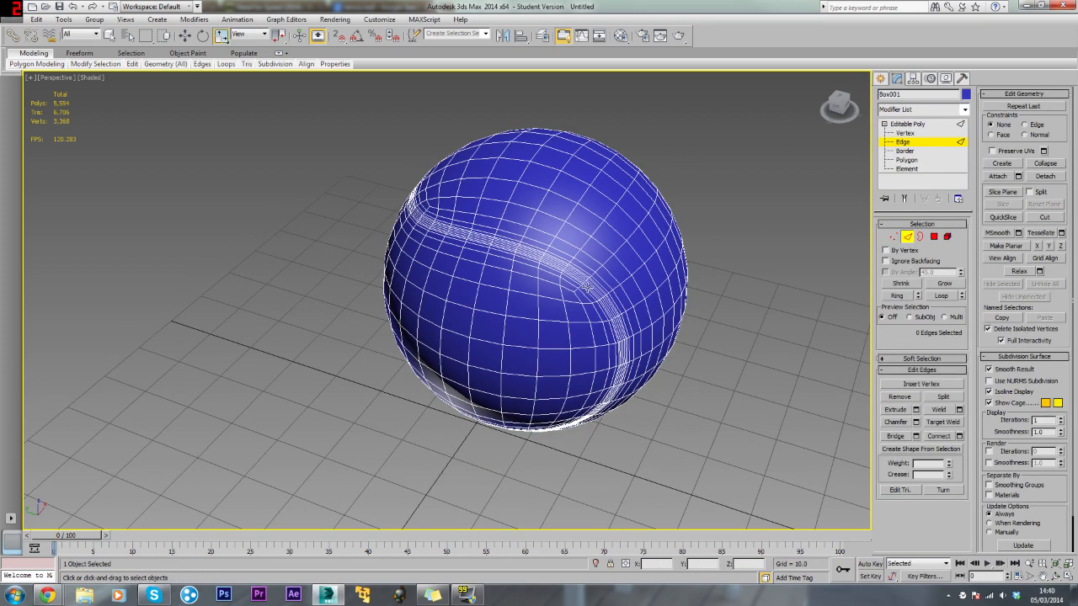
scroll("up", 3)
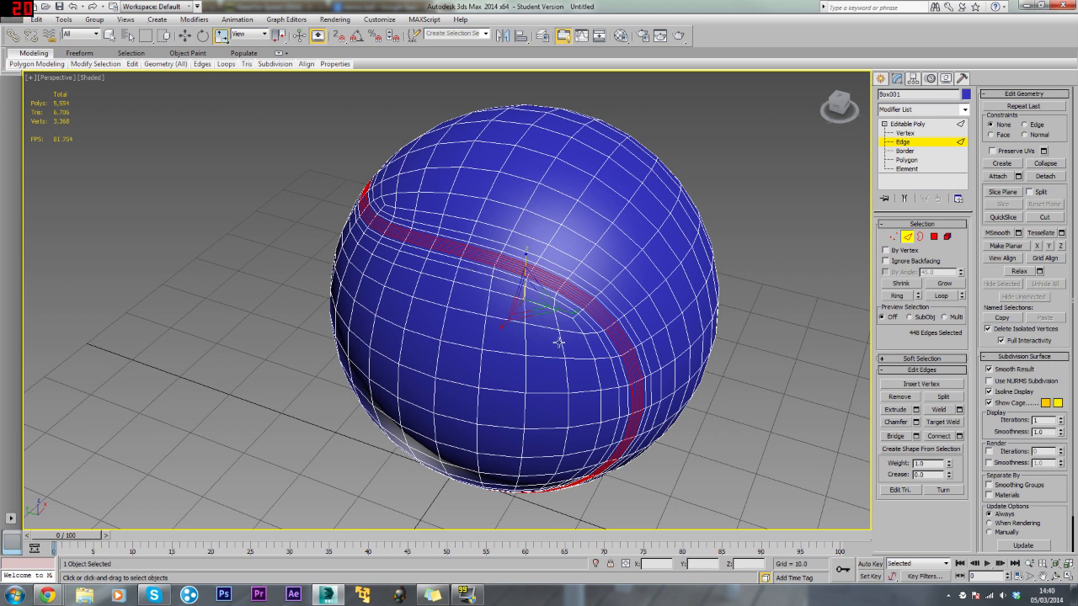
mouse_move(728, 300)
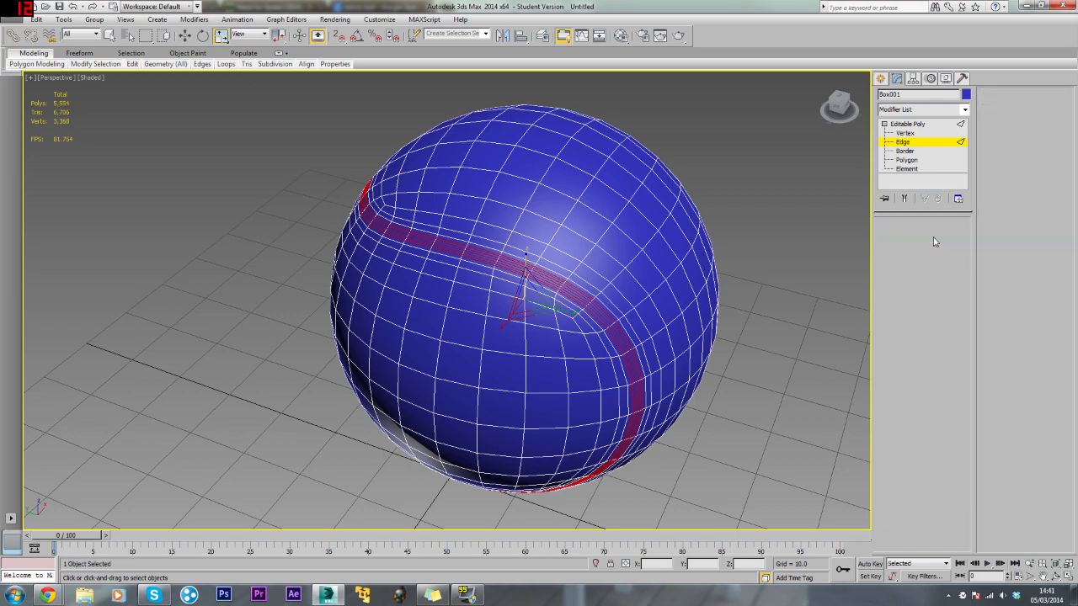
Step: Convert the seam edges to polygons and bevel the strip, adjusting height and outline in the caddy
left_click(906, 160)
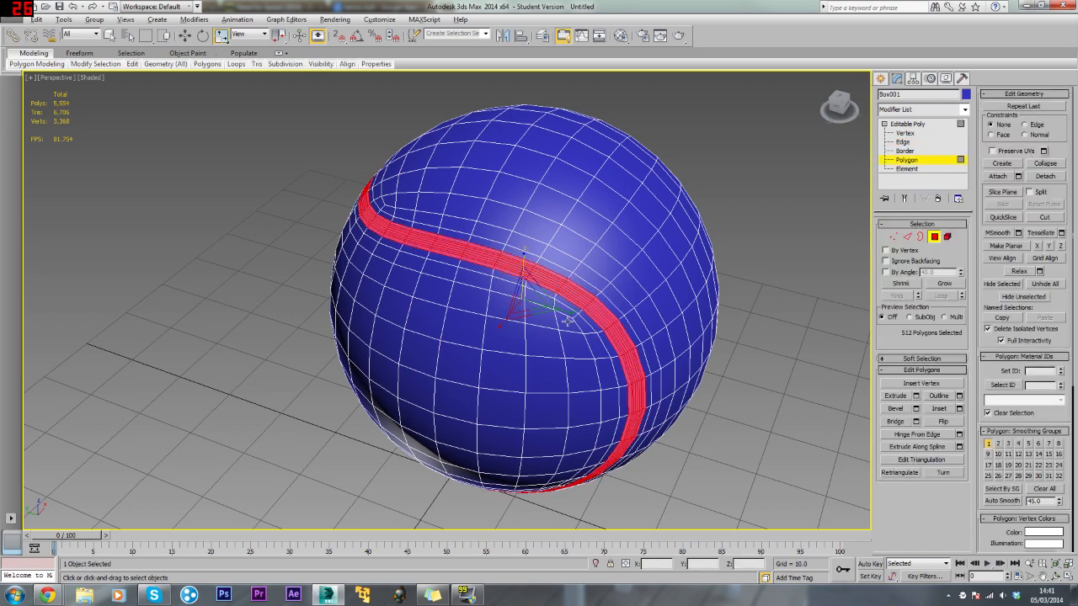
scroll("up", 3)
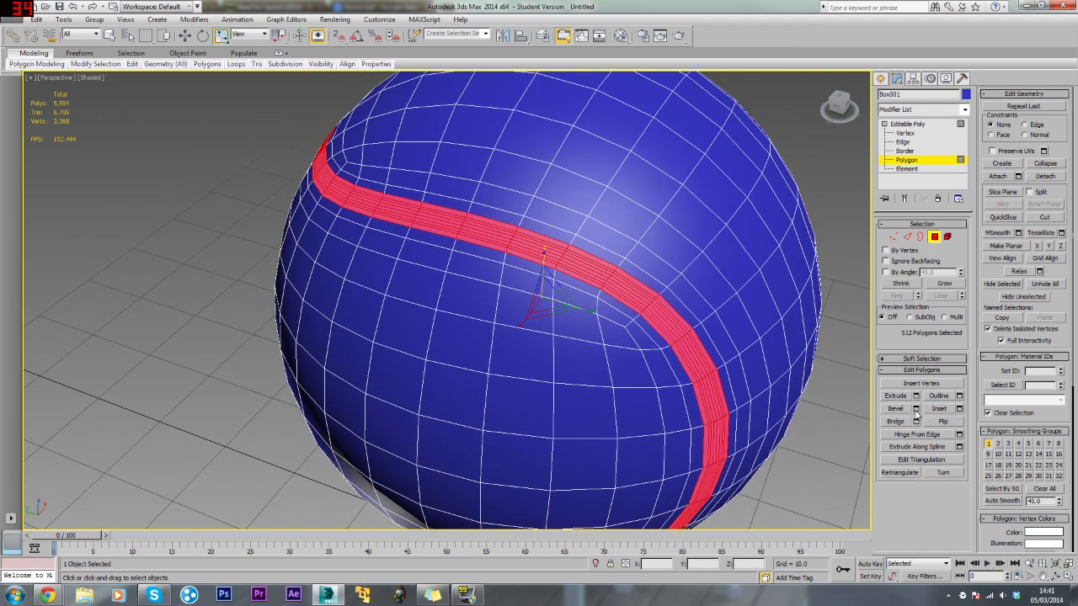
left_click(916, 409)
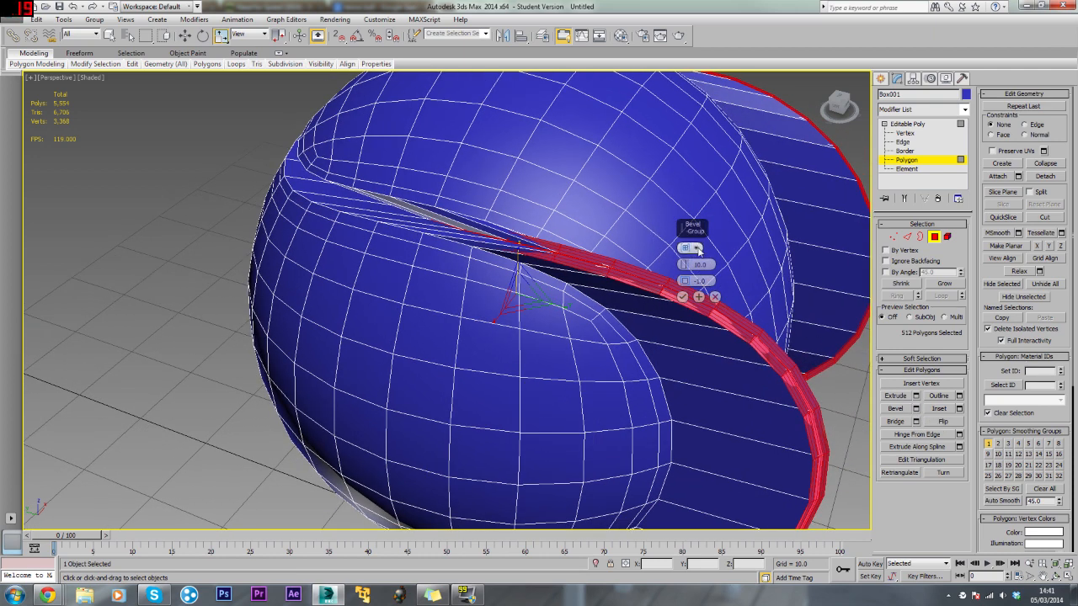
left_click(693, 248)
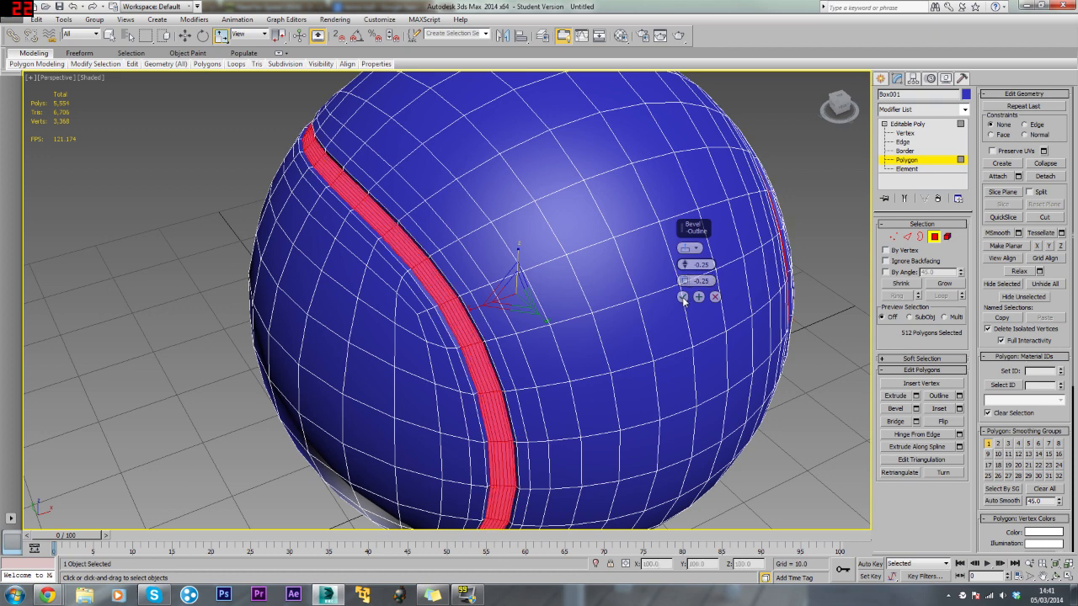
left_click(682, 297)
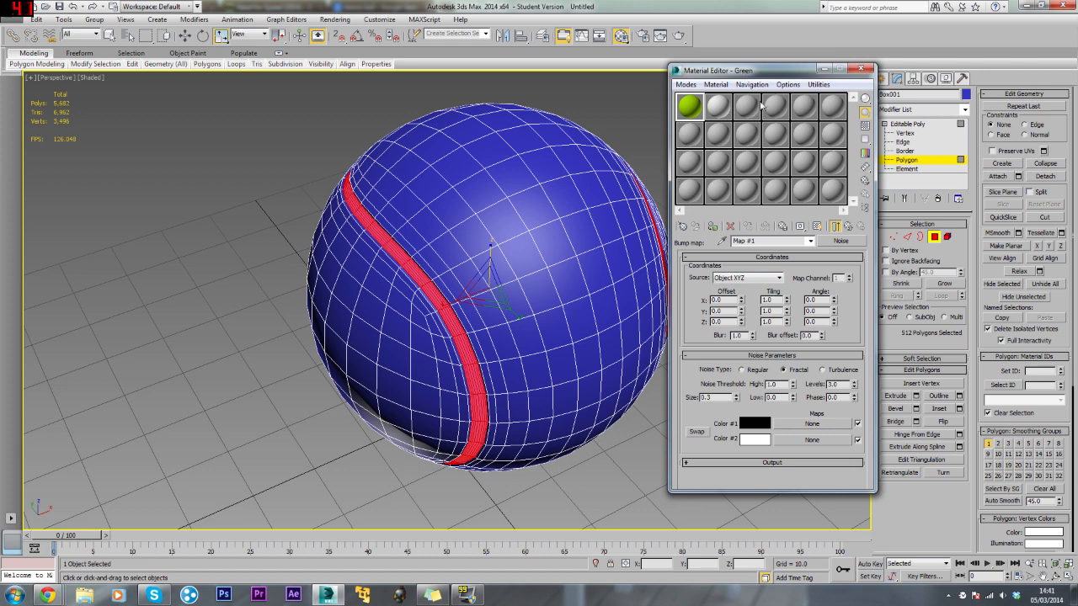
Step: Select an unused Standard material sample slot in the Compact Material Editor
left_click(717, 105)
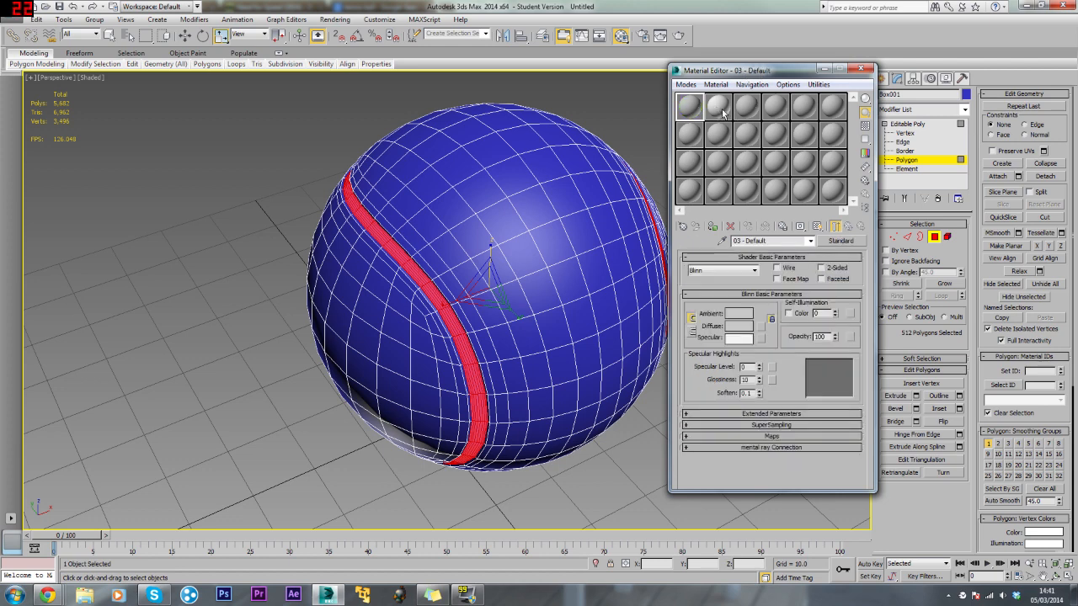
left_click(717, 104)
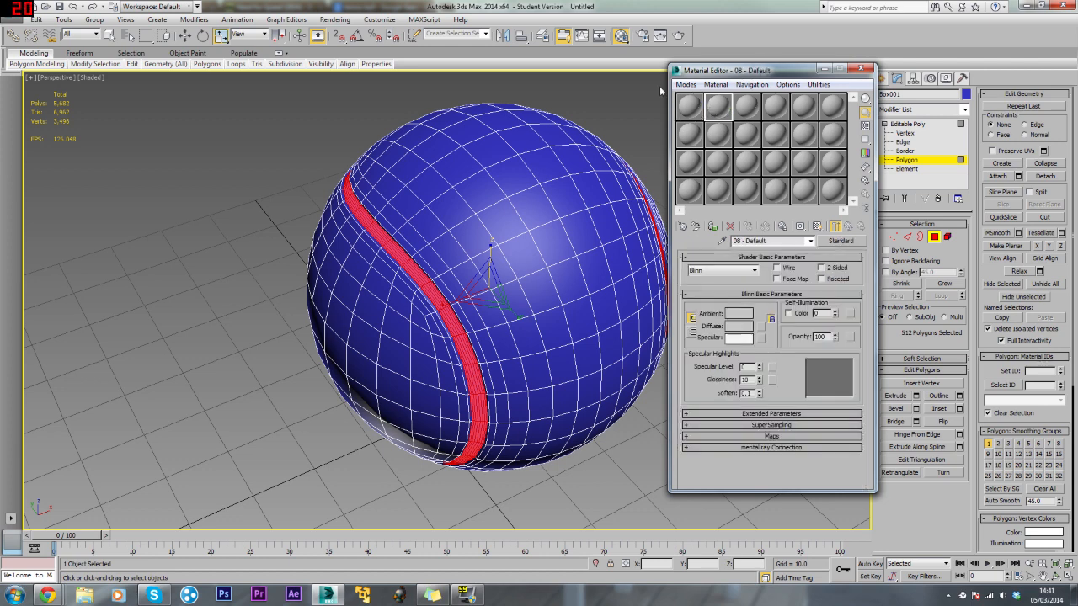
left_click(688, 104)
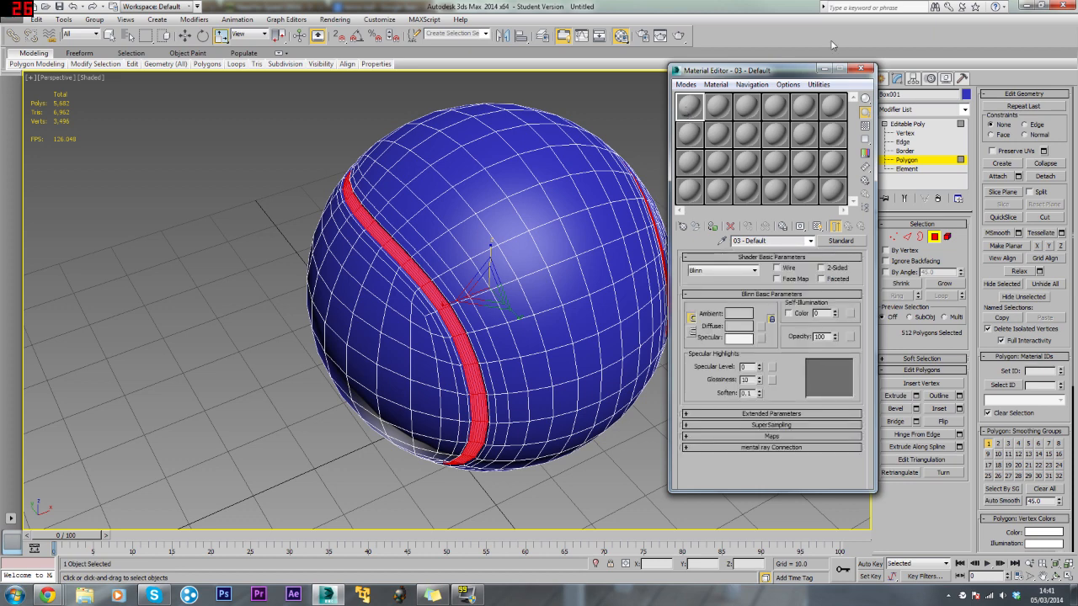
mouse_move(192, 249)
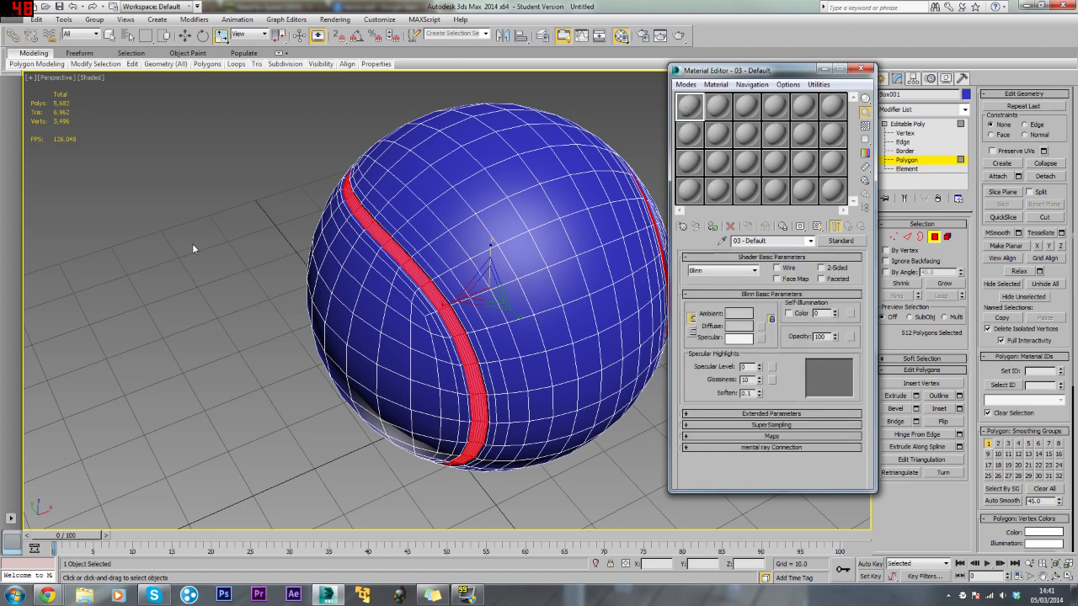
mouse_move(386, 152)
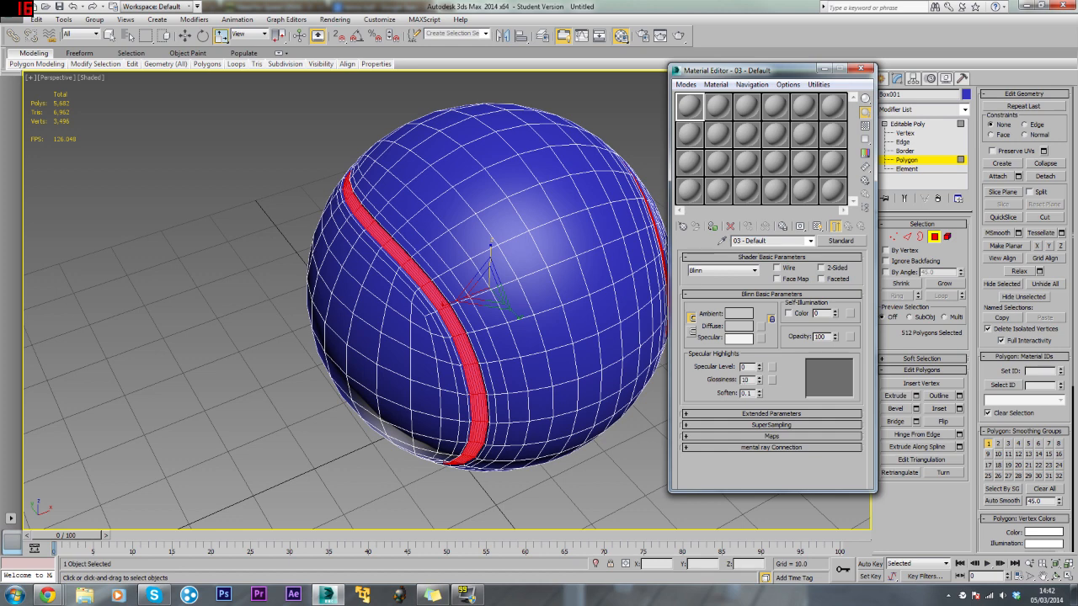
mouse_move(660, 35)
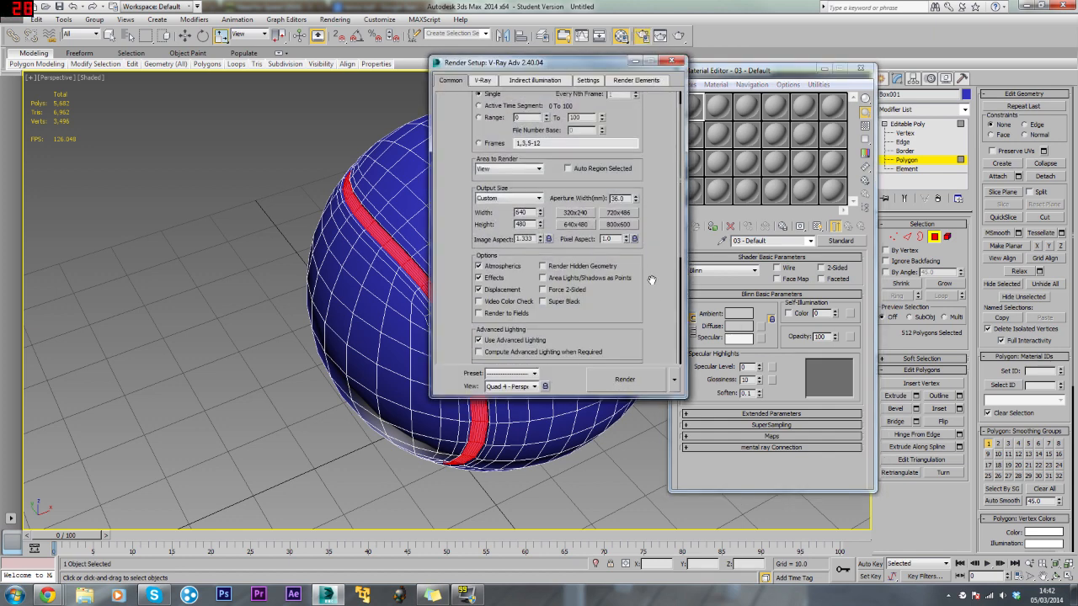
Step: Assign V-Ray Adv 2.40.04 as the production renderer in Render Setup and close the dialog
scroll("down", 3)
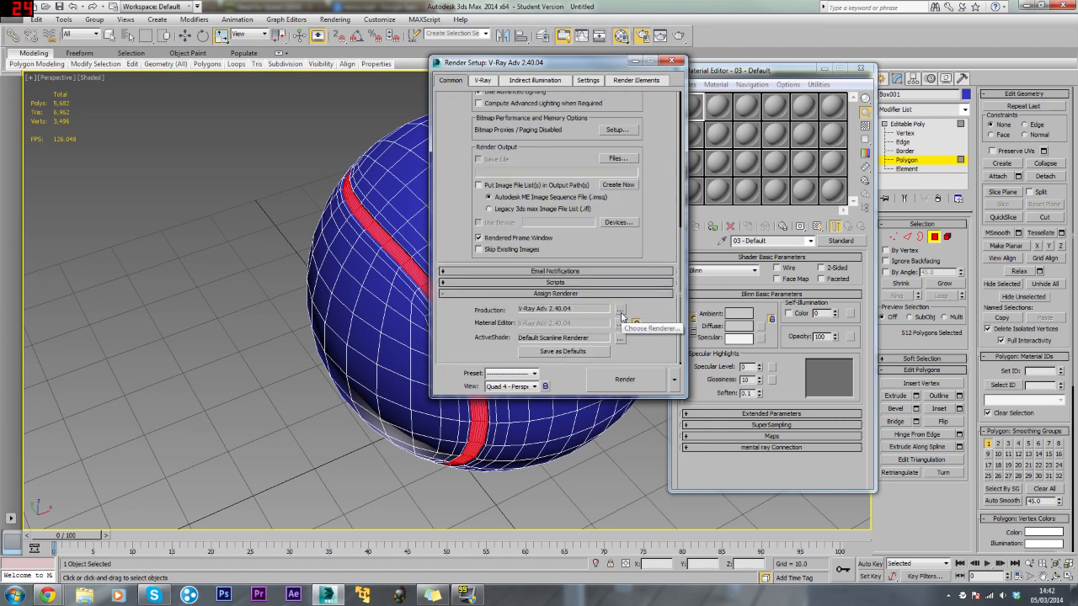
left_click(620, 310)
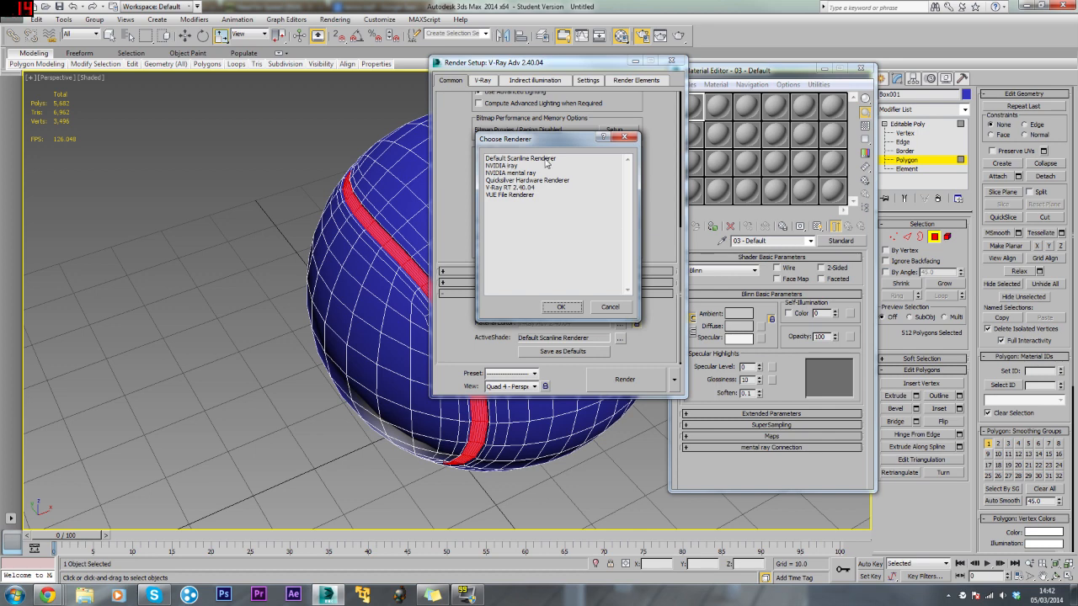
mouse_move(581, 256)
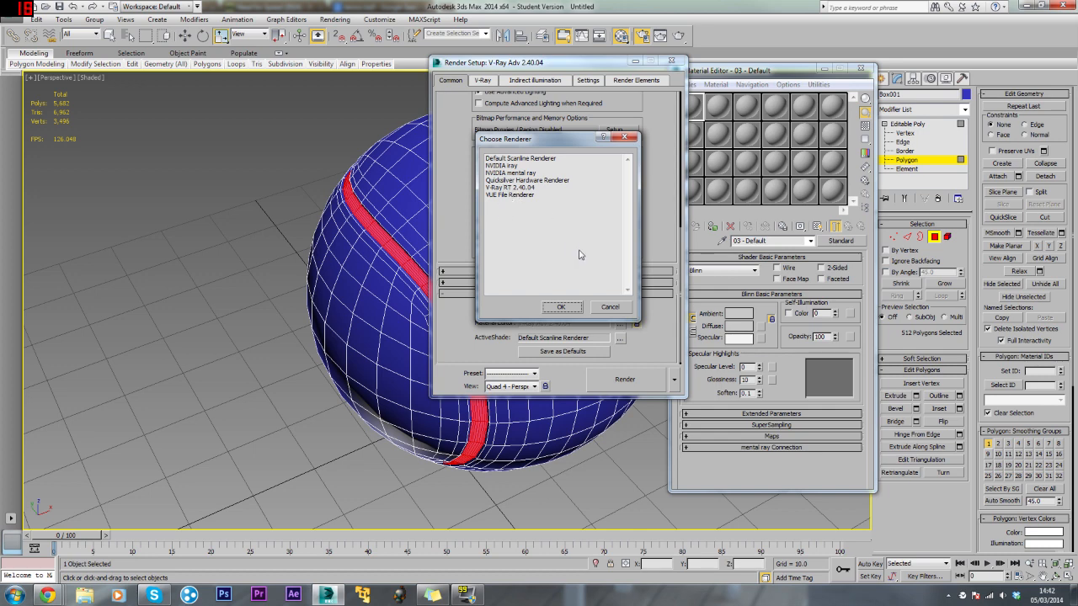
left_click(563, 306)
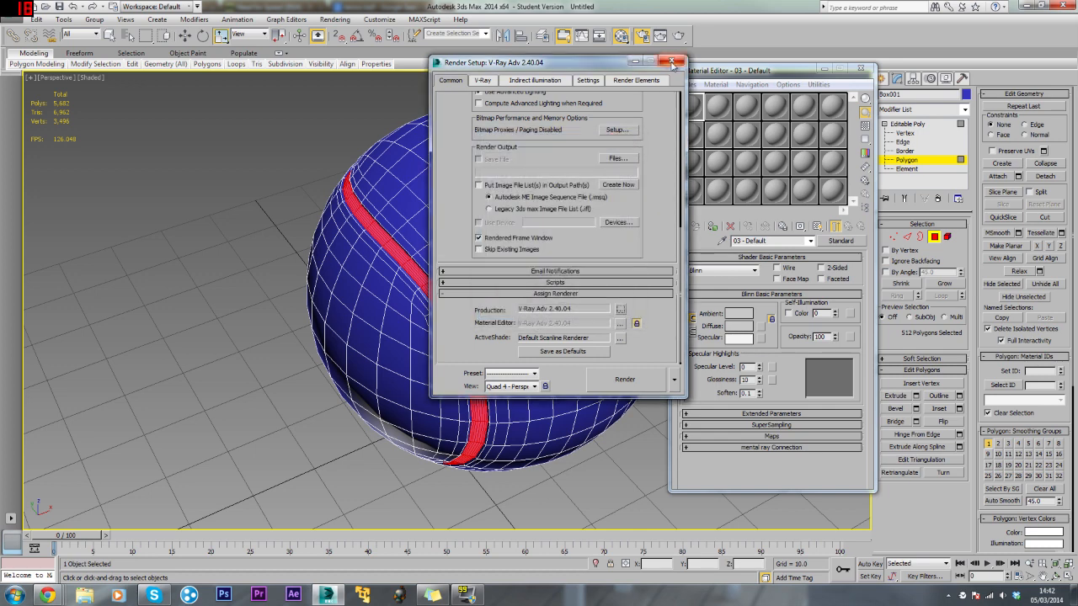
left_click(674, 62)
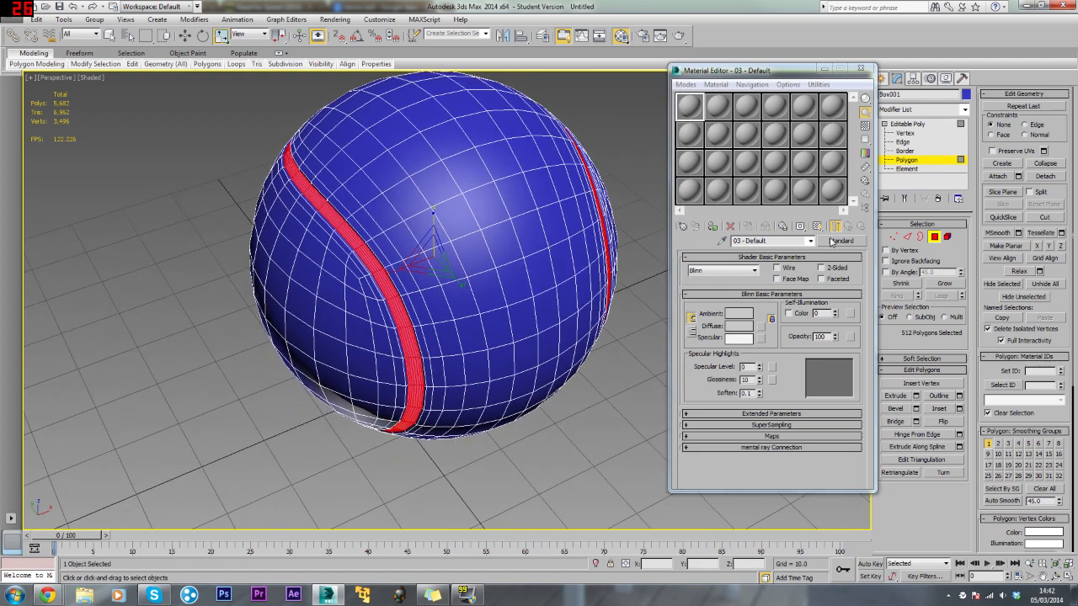
Step: Make a VRayMtl named 'Green' with a yellow-green diffuse colour
left_click(840, 241)
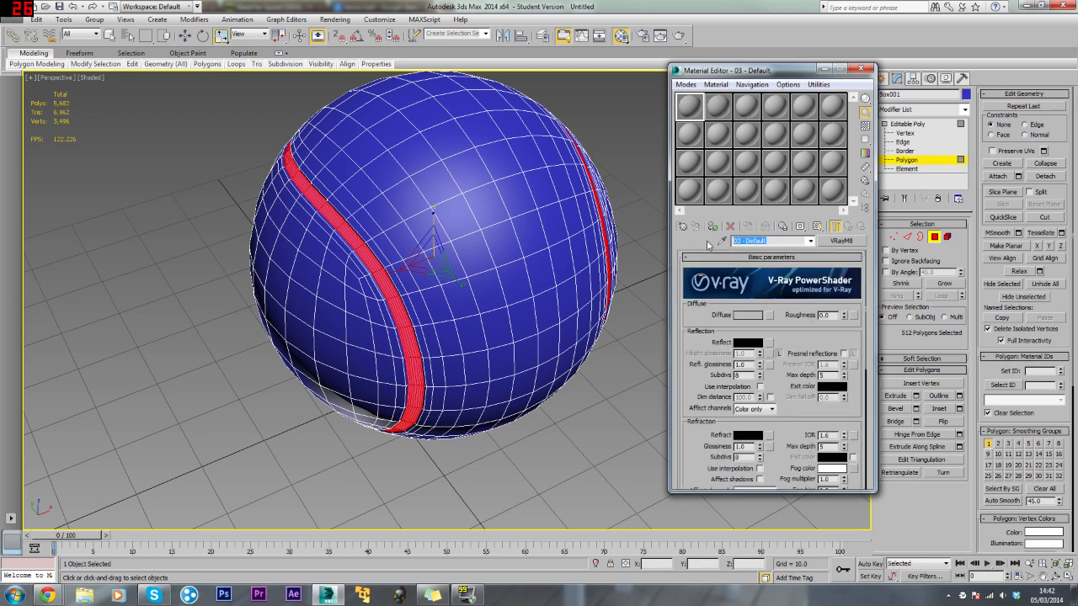
type("Green")
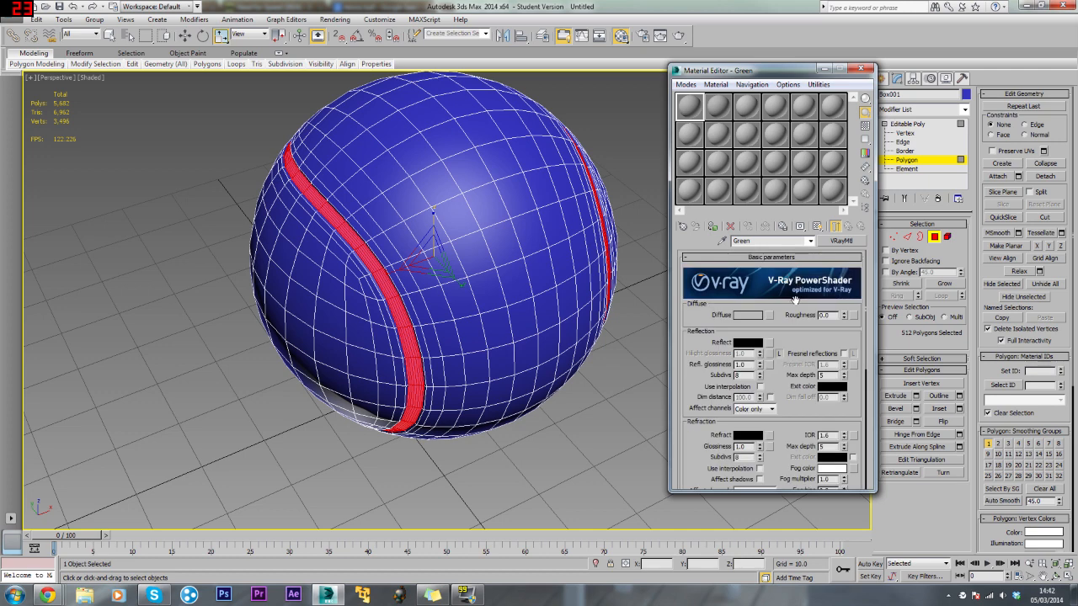
left_click(744, 315)
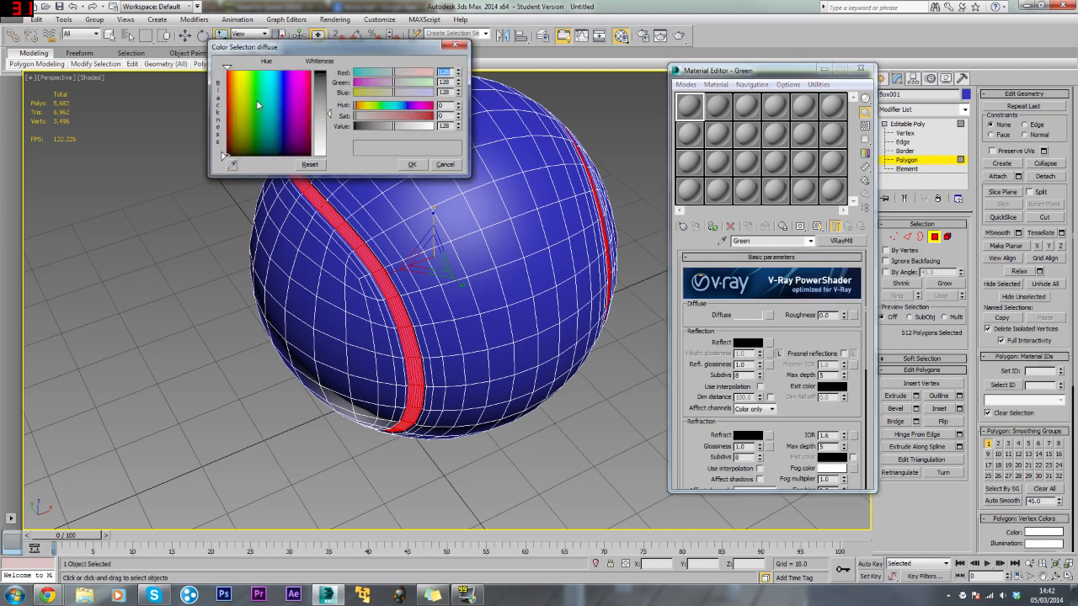
left_click(246, 81)
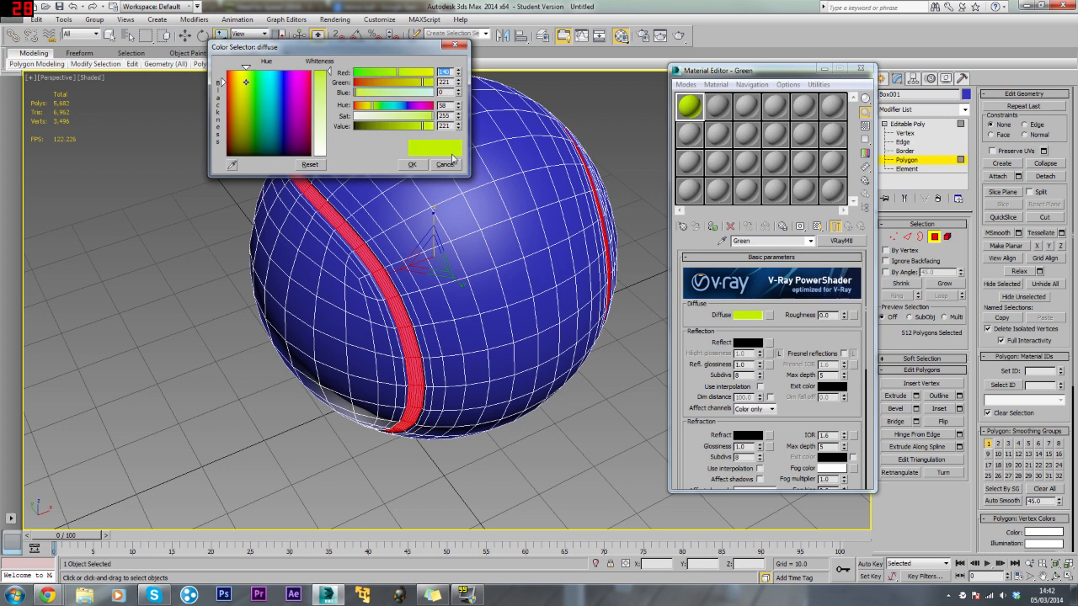
left_click(411, 165)
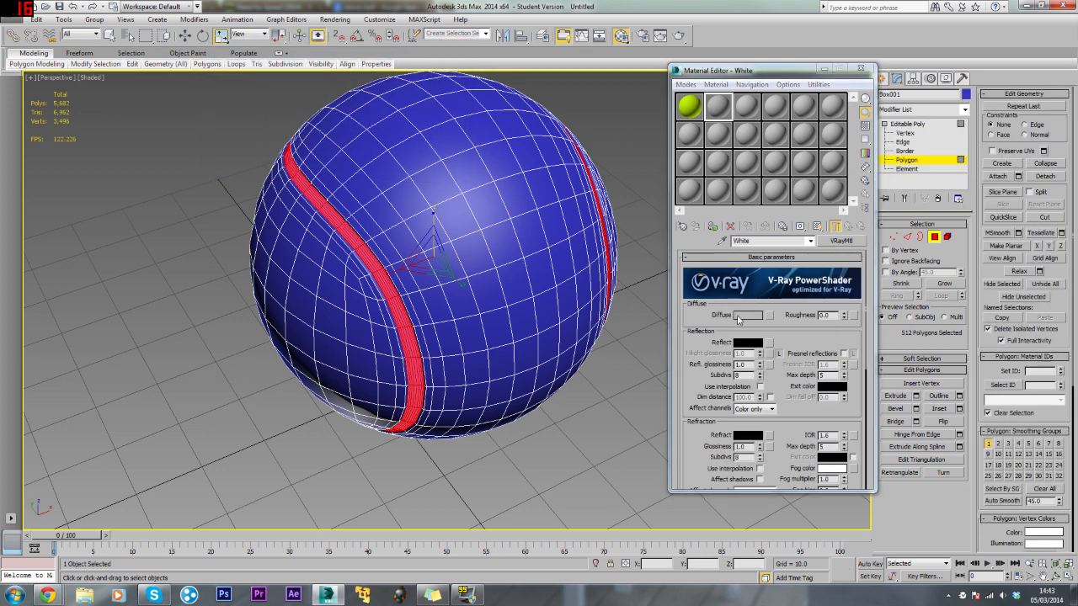
Step: Give the White VRayMtl a pure white diffuse colour
left_click(747, 315)
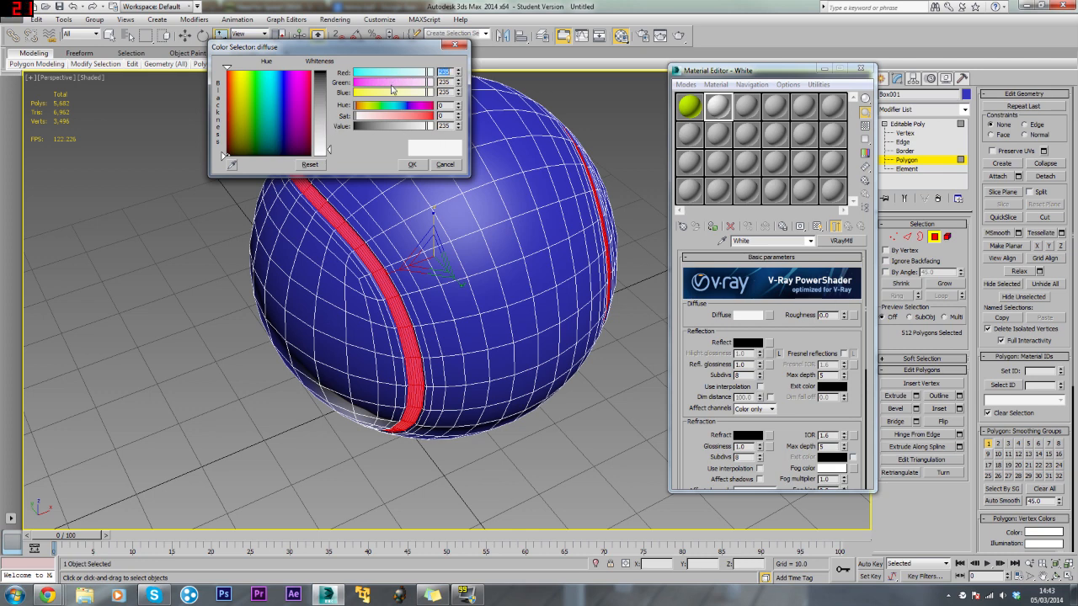
left_click(445, 165)
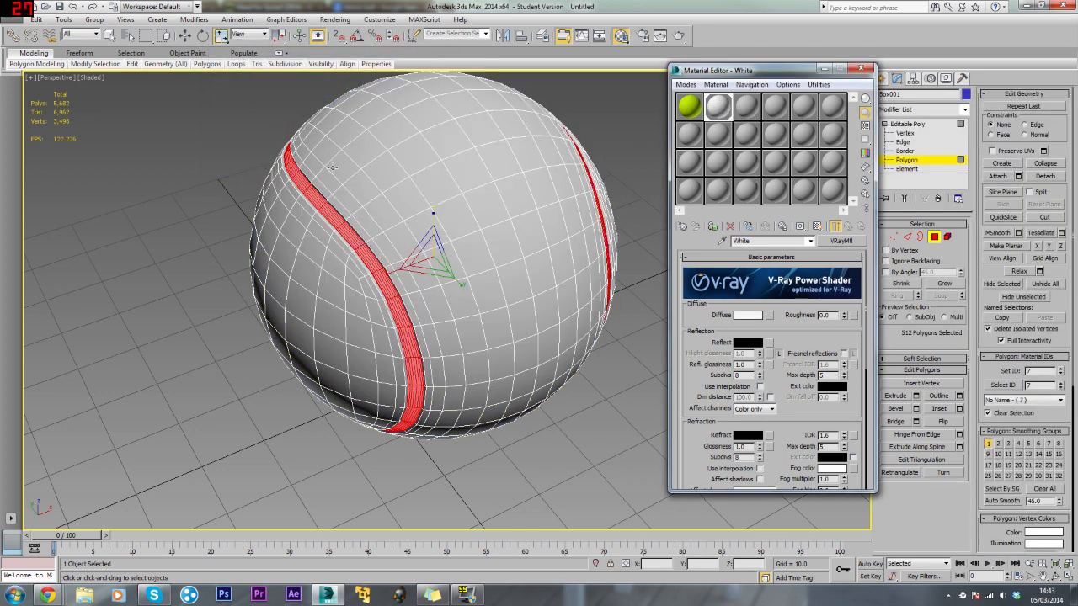
mouse_move(506, 271)
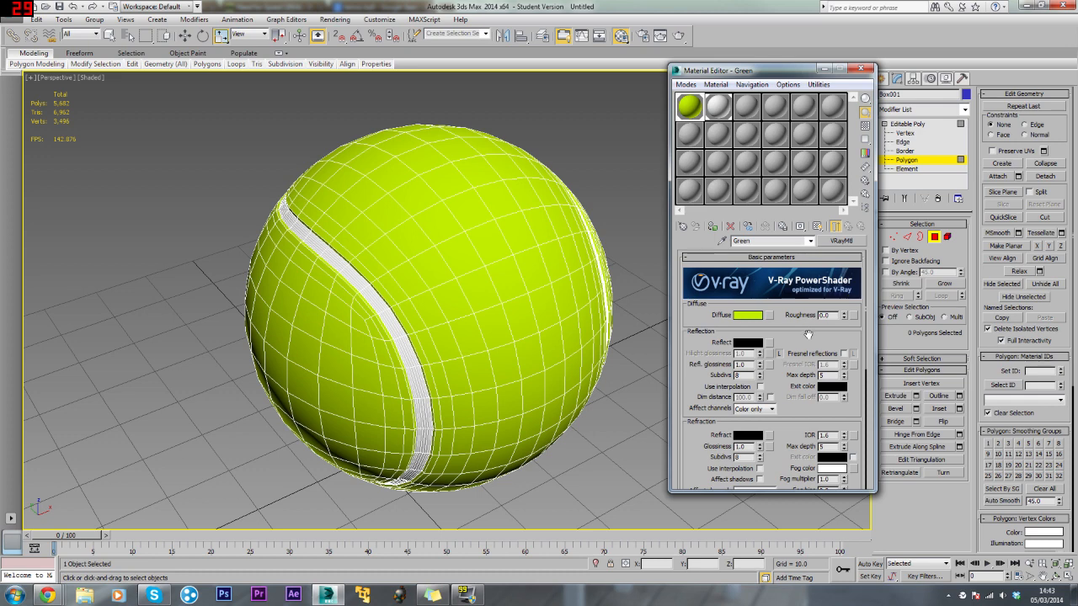
Step: Add a Noise map to the Green material's Diffuse slot and preview the speckled felt texture
scroll("down", 3)
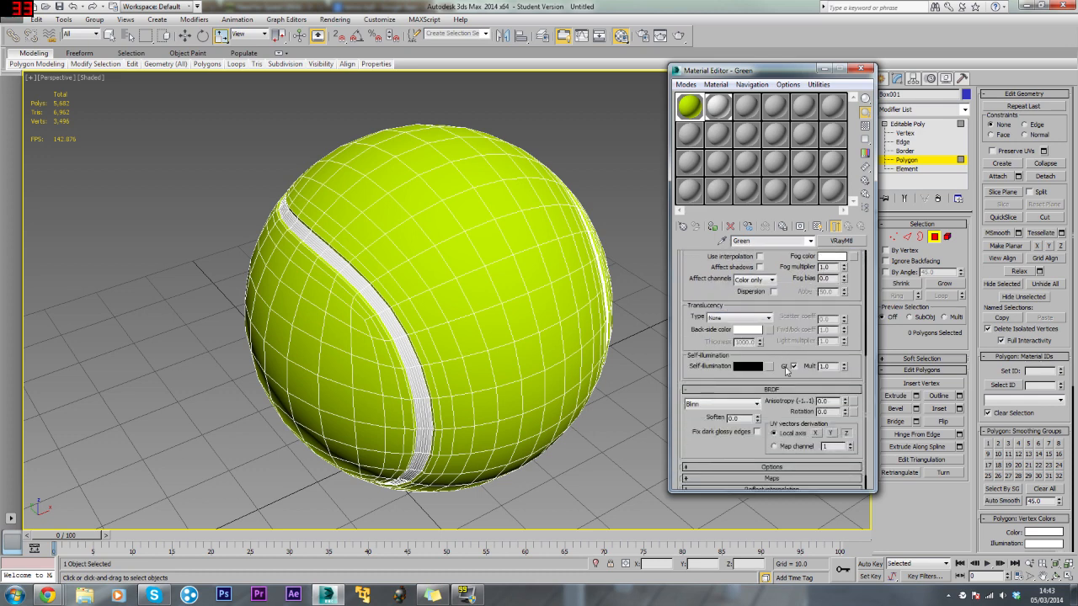
scroll("down", 3)
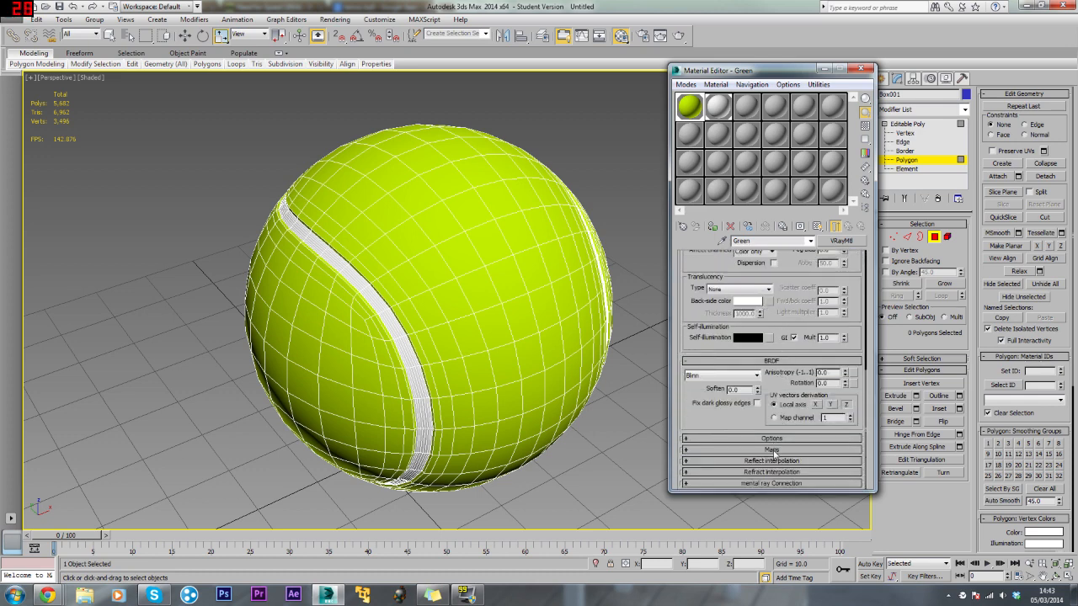
left_click(772, 450)
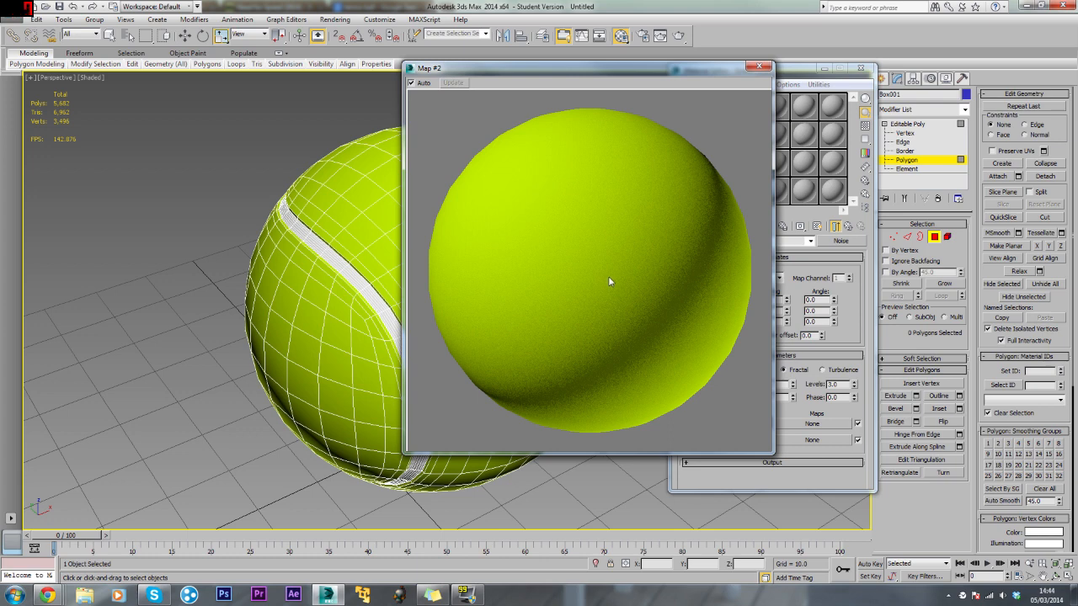
mouse_move(586, 331)
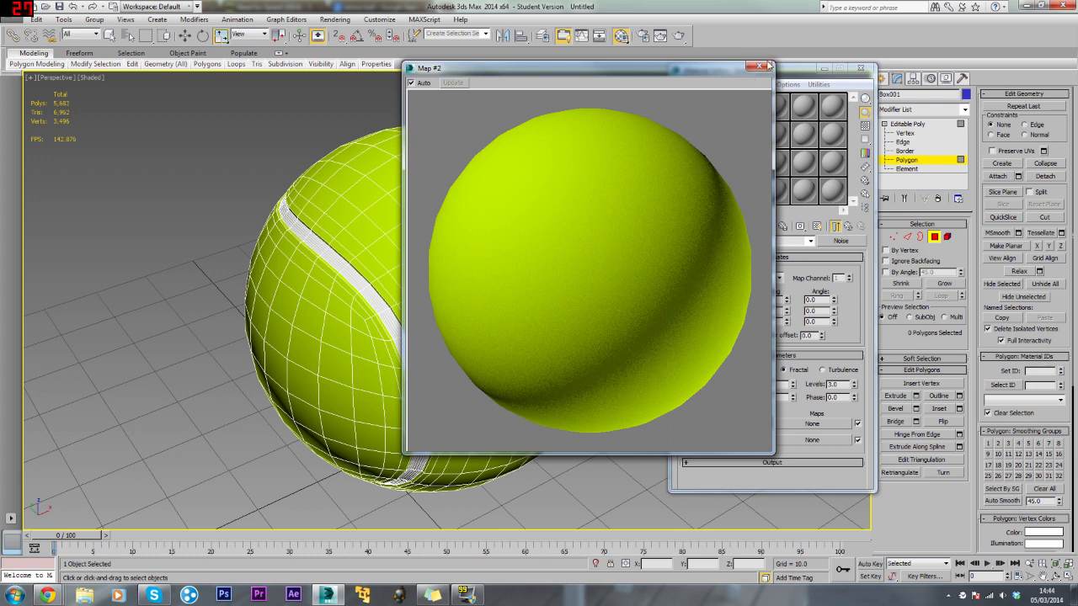
left_click(763, 68)
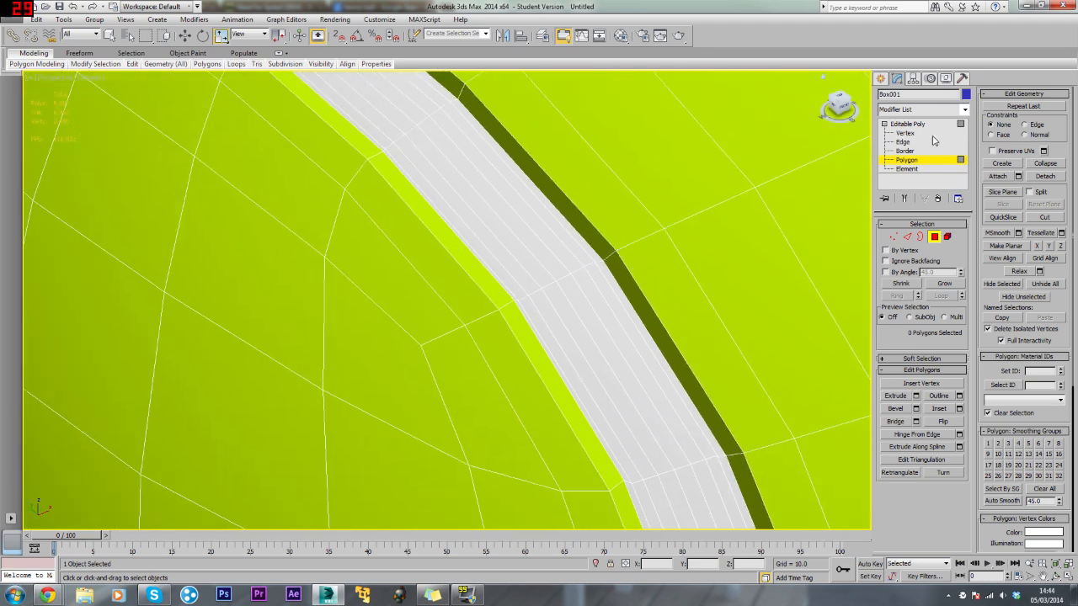
Step: Leave Polygon sub-object mode and add a TurboSmooth modifier with its iterations set
left_click(963, 110)
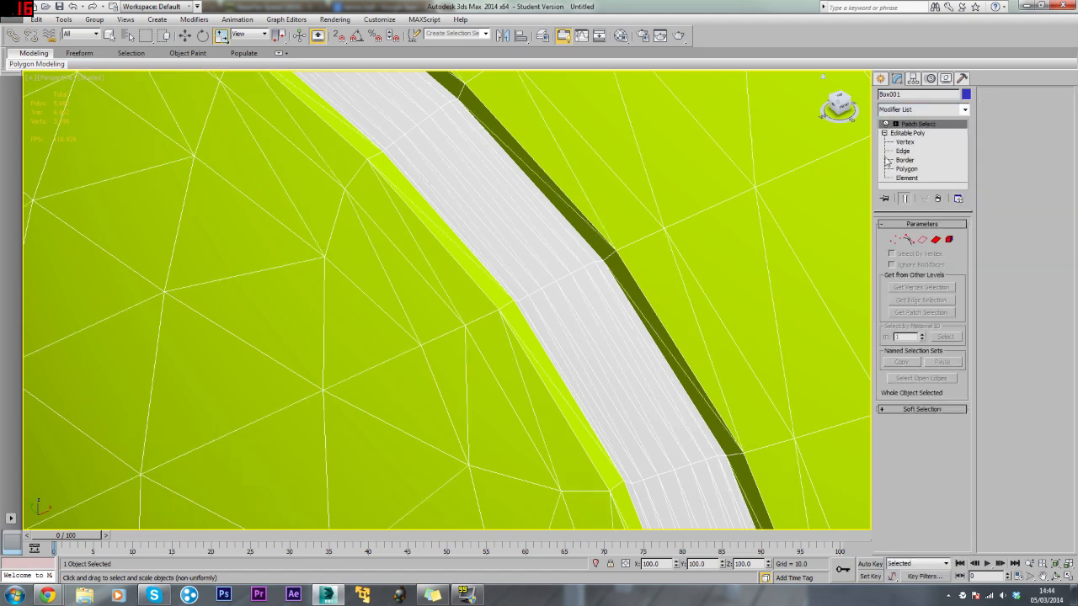
left_click(923, 110)
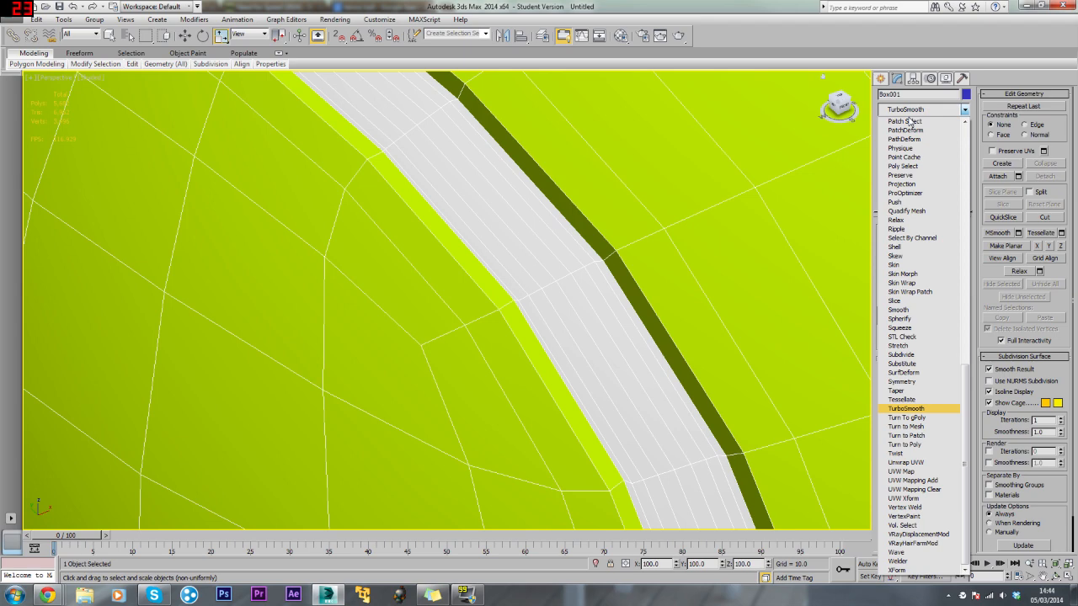
left_click(906, 409)
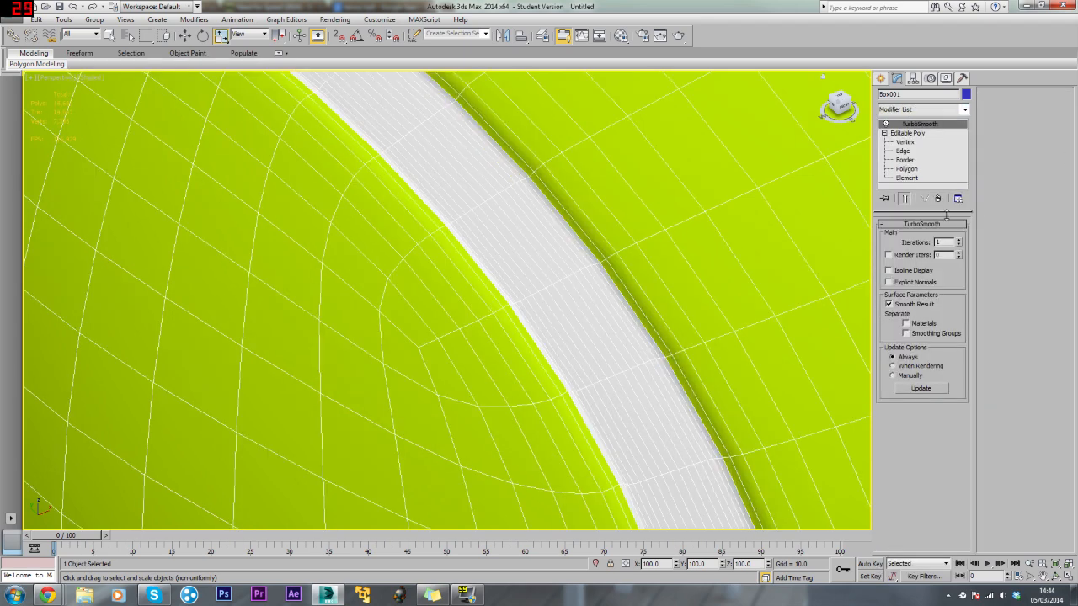
left_click(959, 239)
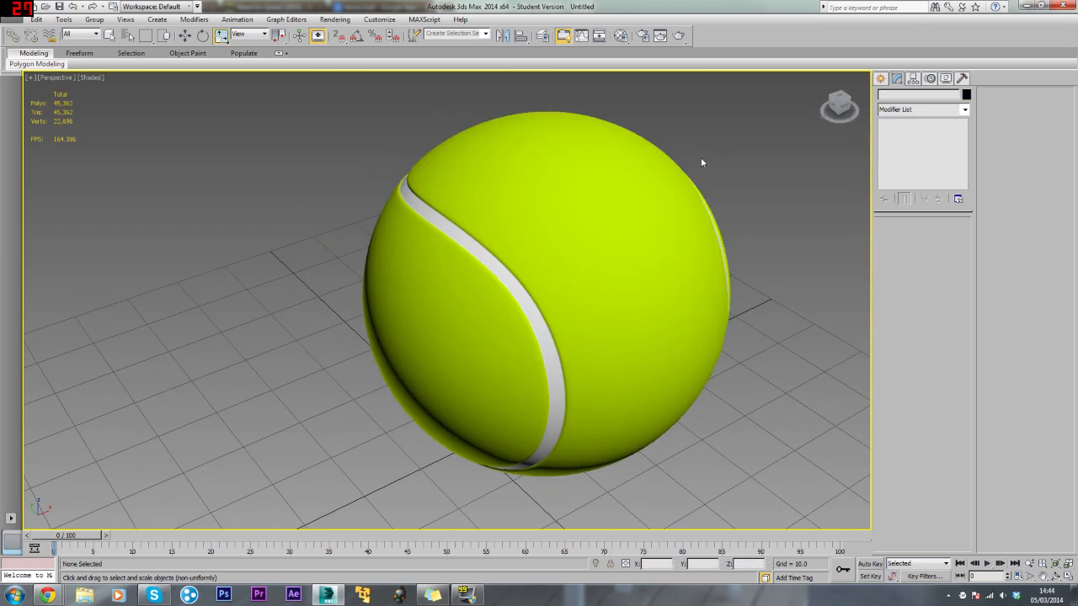
Step: Select the tennis ball and orbit around it to check the smoothed seam
left_click_drag(704, 162, 546, 185)
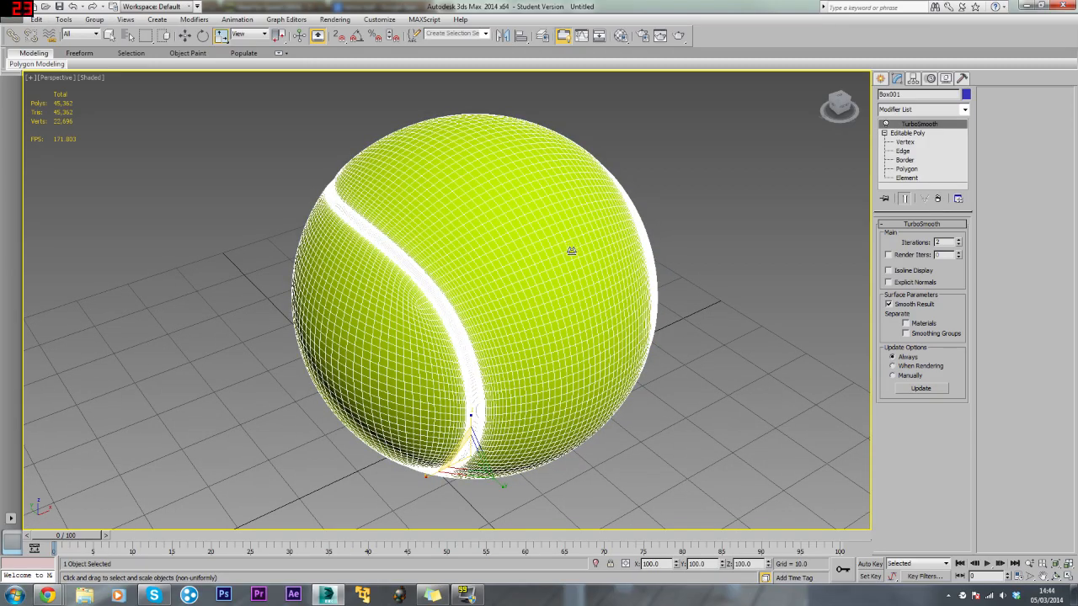
left_click_drag(571, 249, 638, 174)
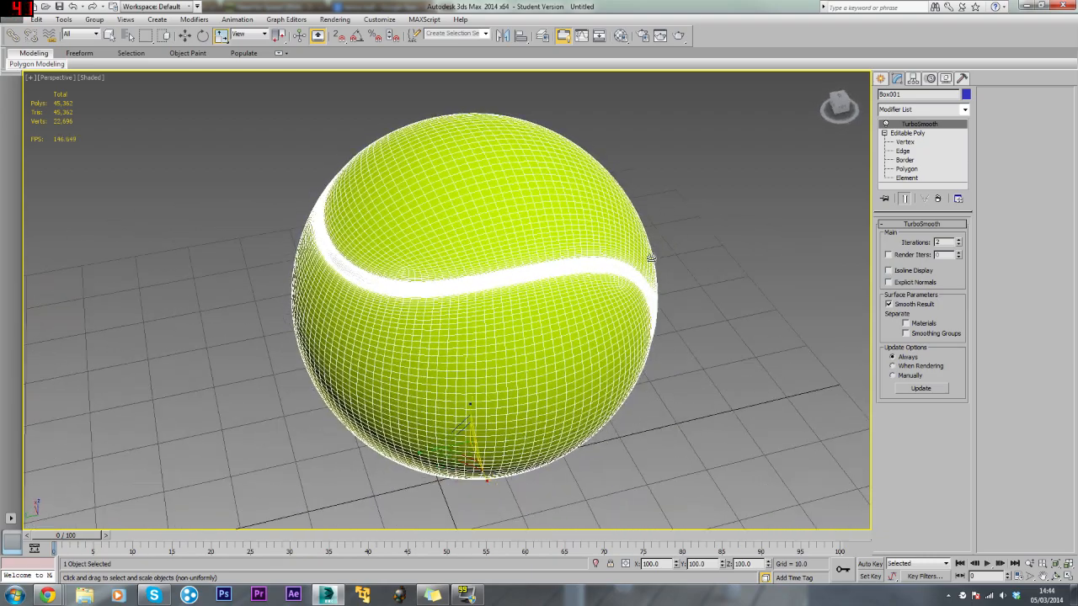
Step: Unhide all objects so the studio backdrop returns
right_click(648, 260)
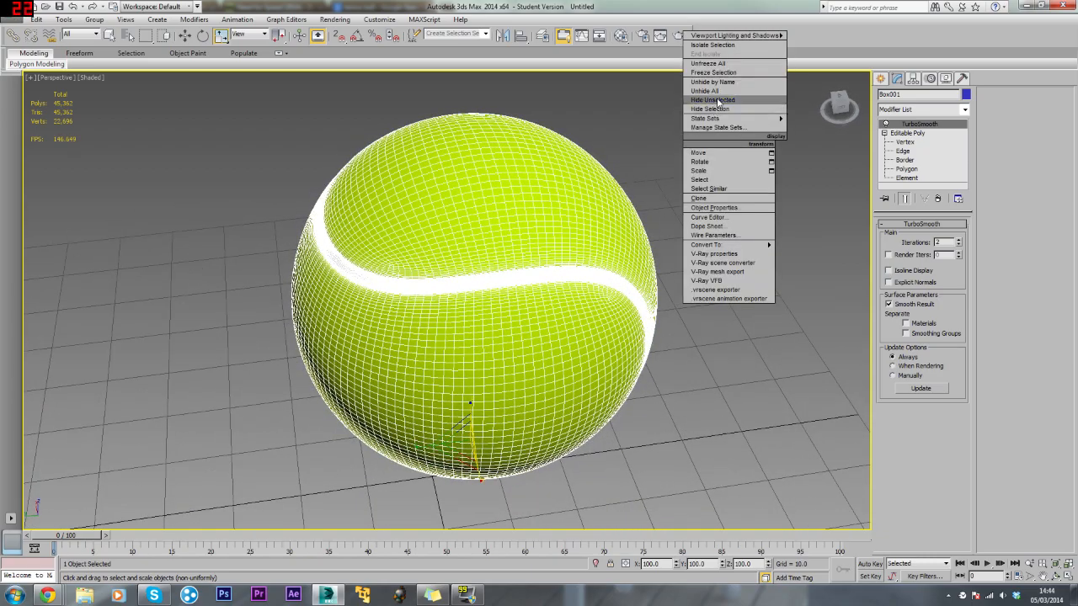
left_click(704, 91)
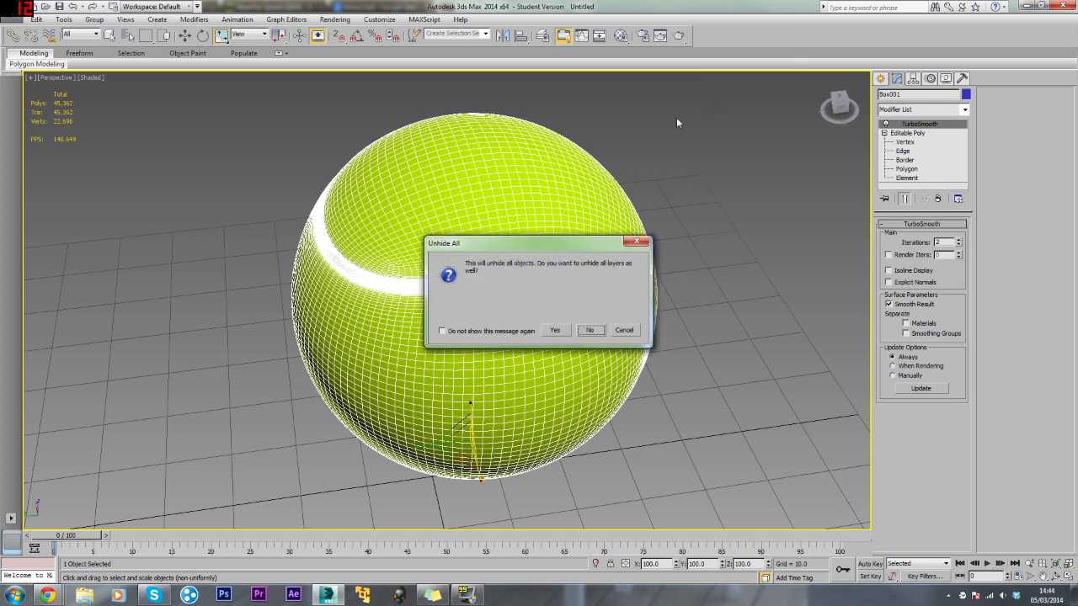
mouse_move(602, 302)
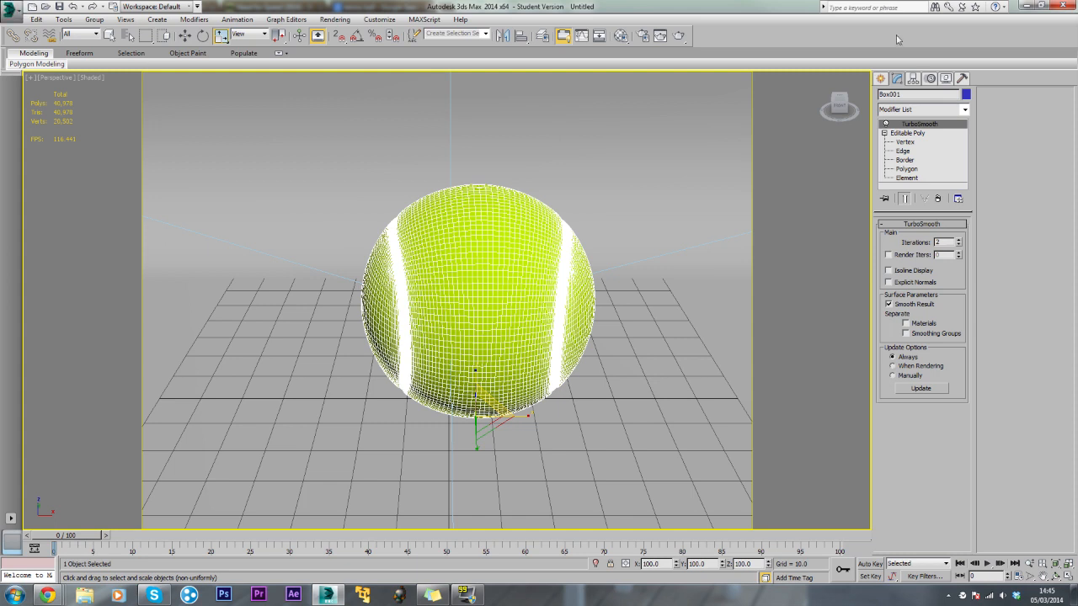
mouse_move(871, 158)
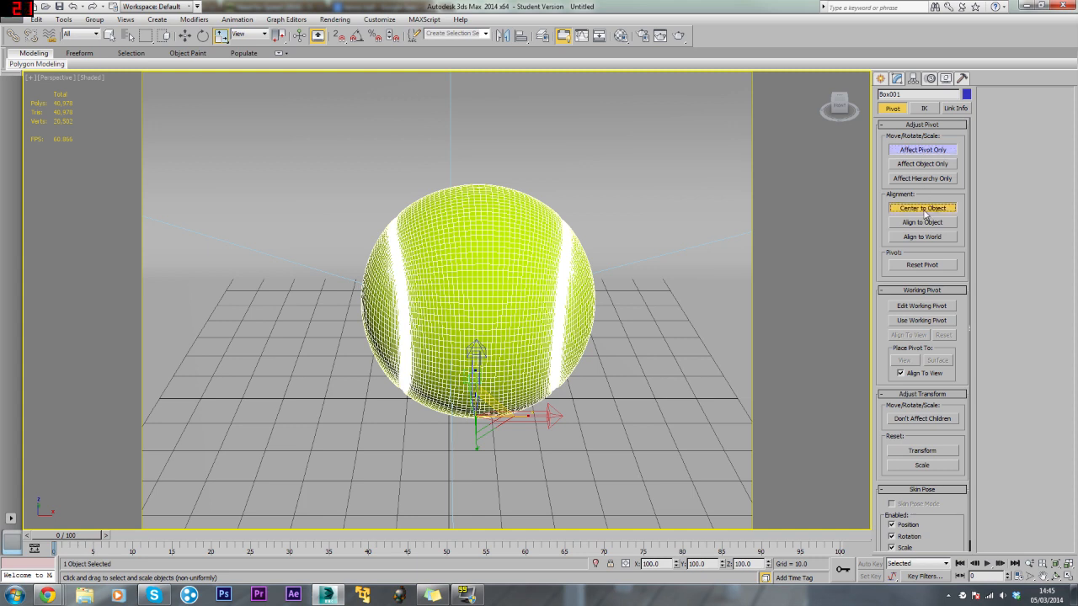
Step: Centre the ball's pivot to the object and rotate it so the seam faces the camera
left_click(881, 78)
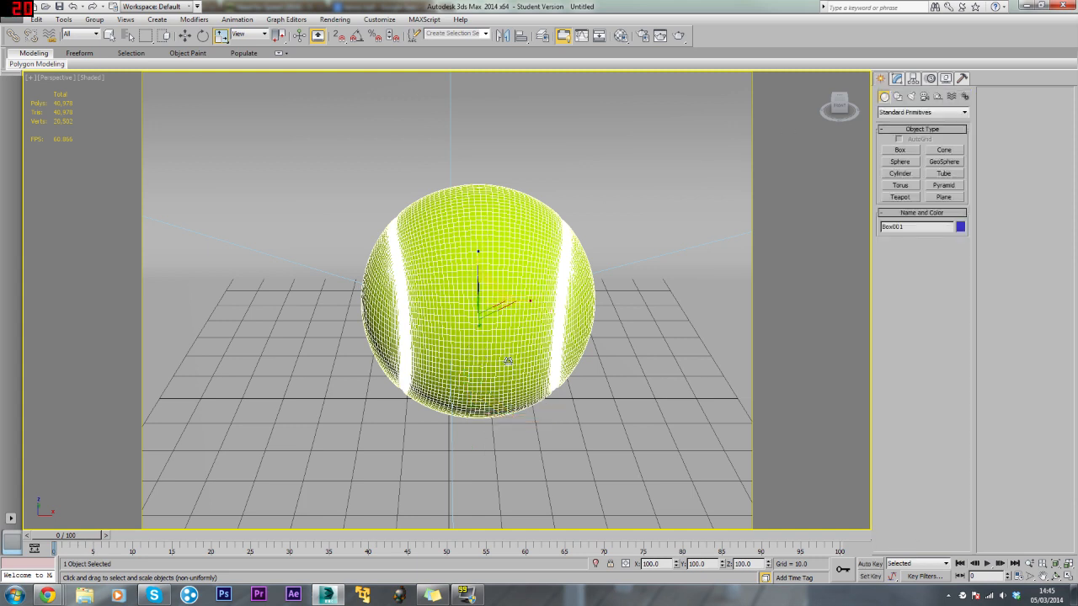
left_click(203, 34)
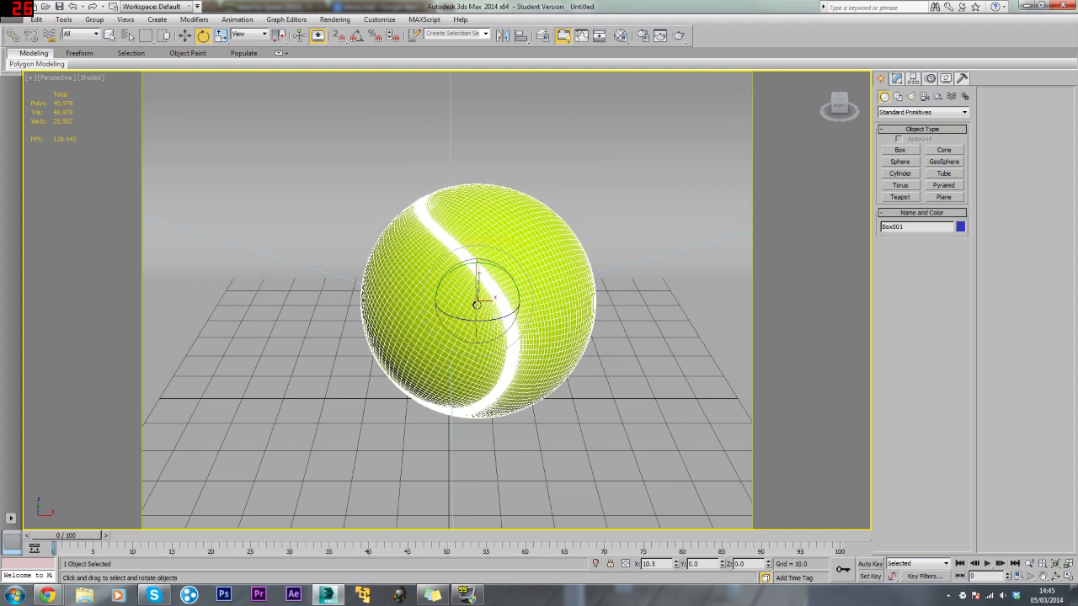
left_click_drag(475, 303, 475, 287)
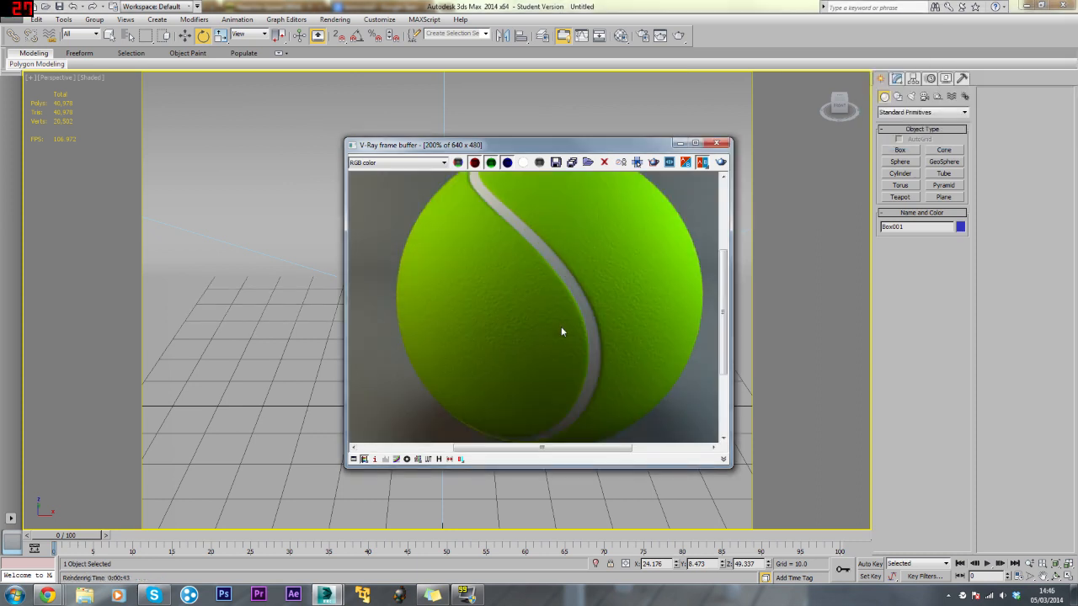
mouse_move(493, 308)
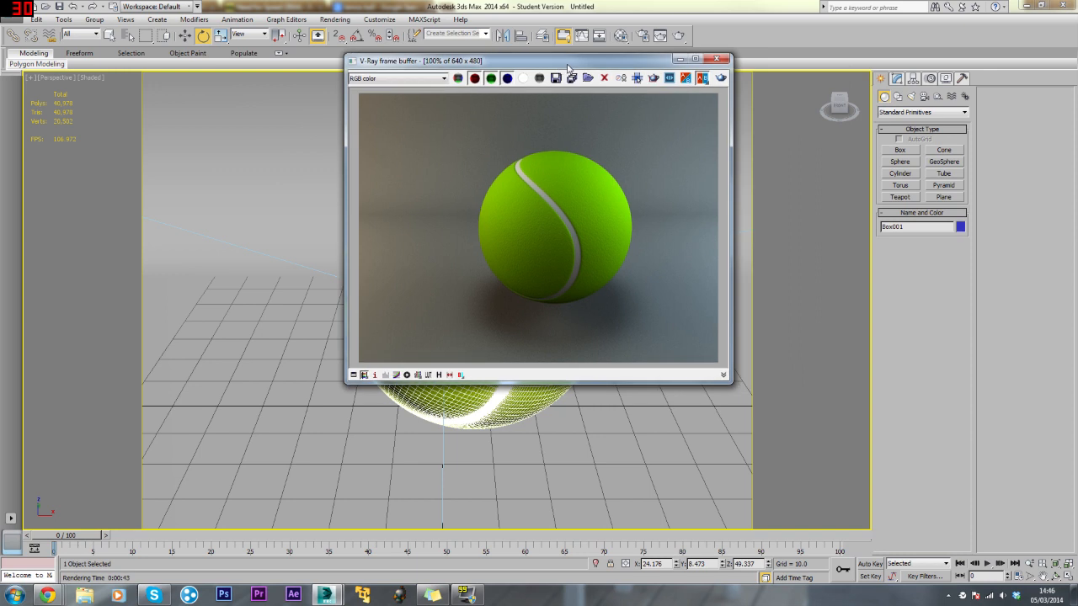
mouse_move(559, 266)
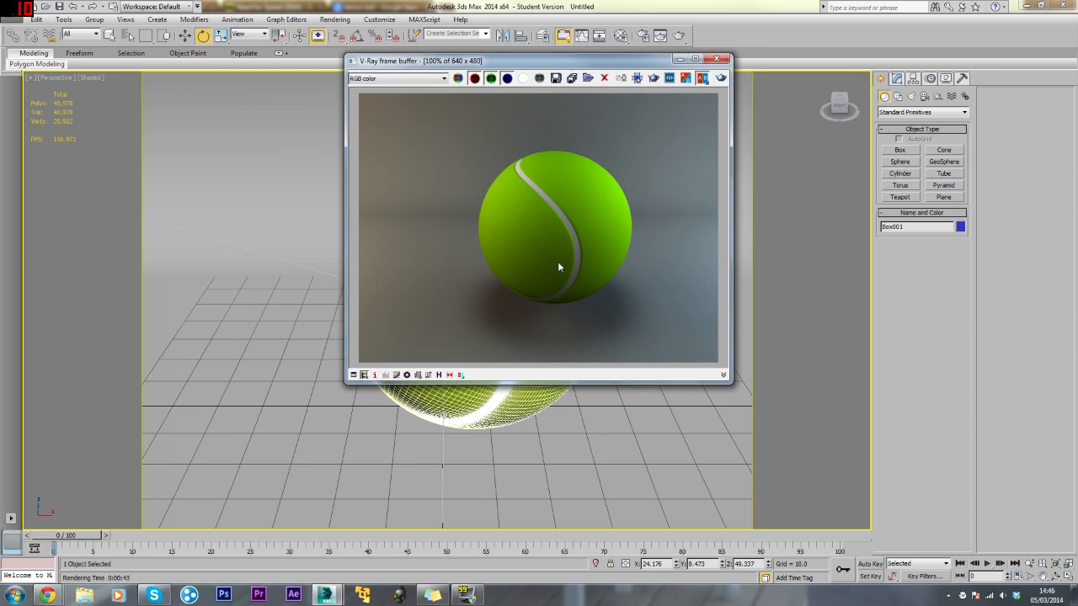
mouse_move(598, 266)
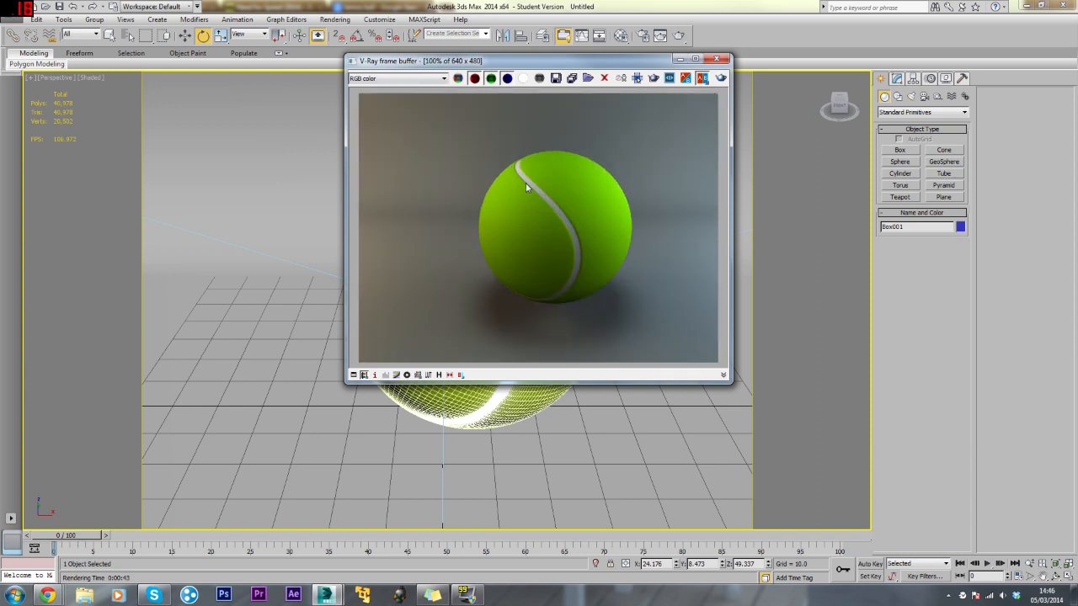
mouse_move(580, 271)
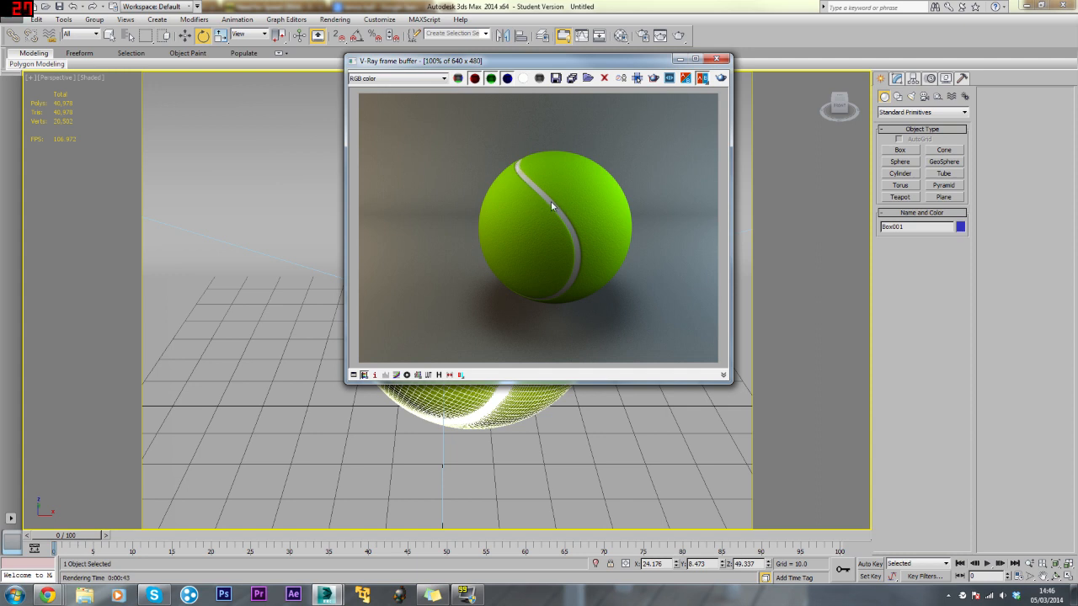
mouse_move(572, 261)
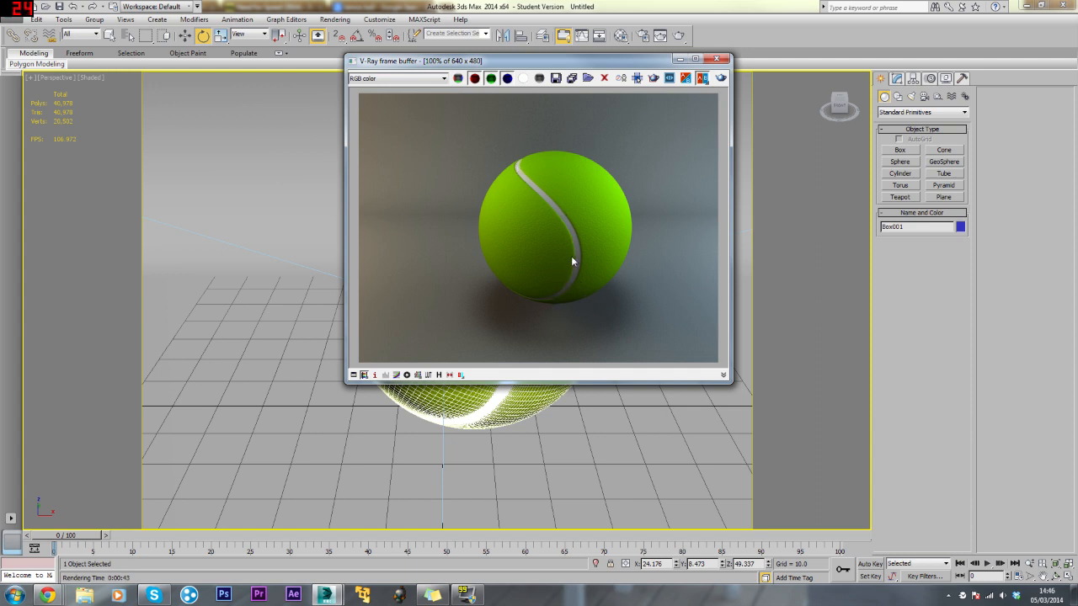
mouse_move(564, 225)
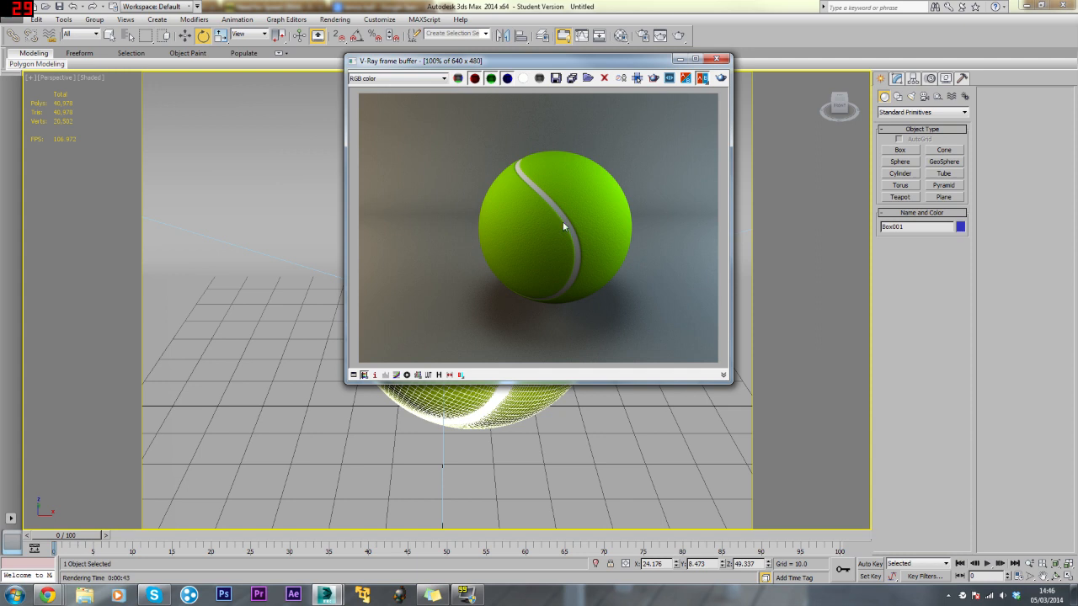
mouse_move(573, 242)
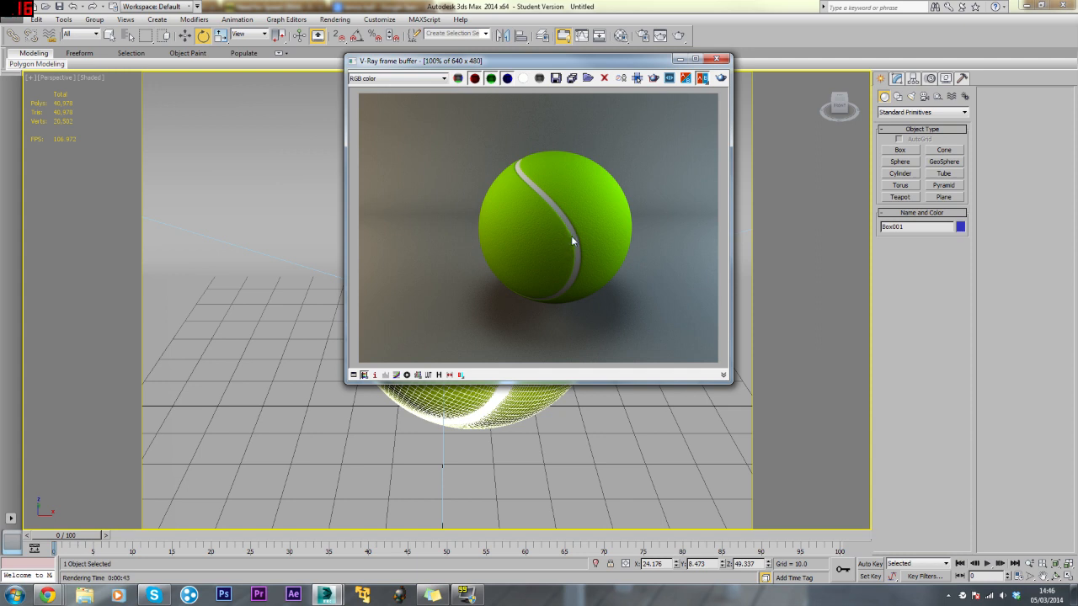
mouse_move(563, 250)
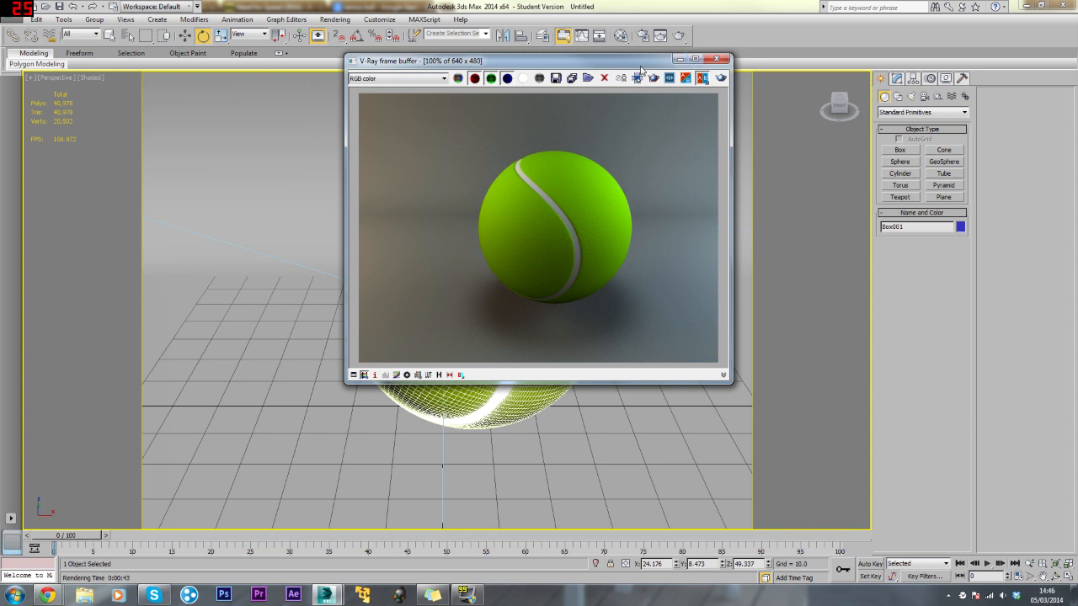
mouse_move(634, 64)
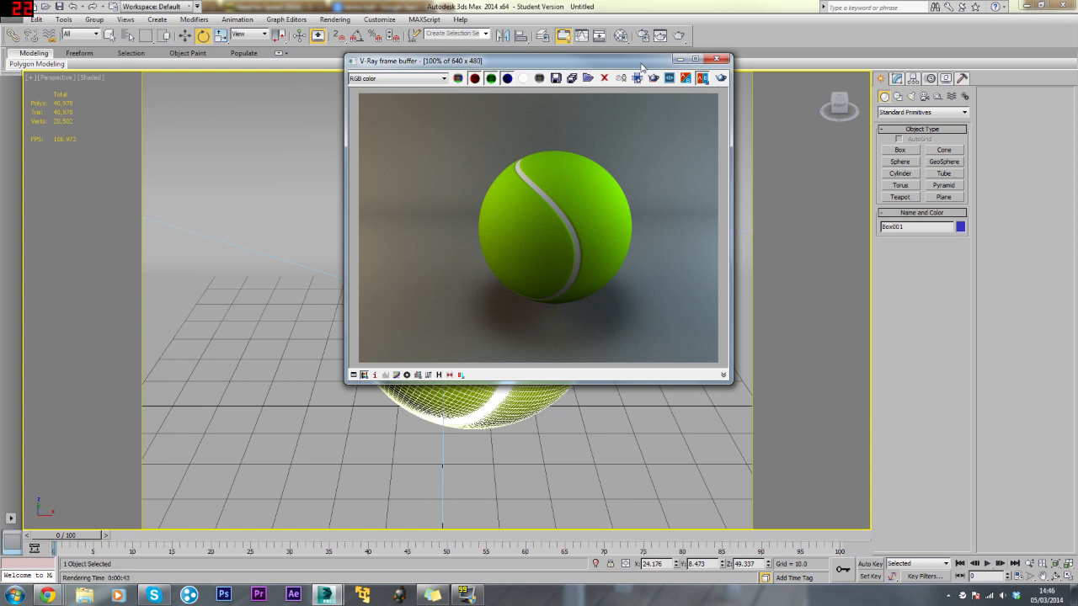
mouse_move(626, 57)
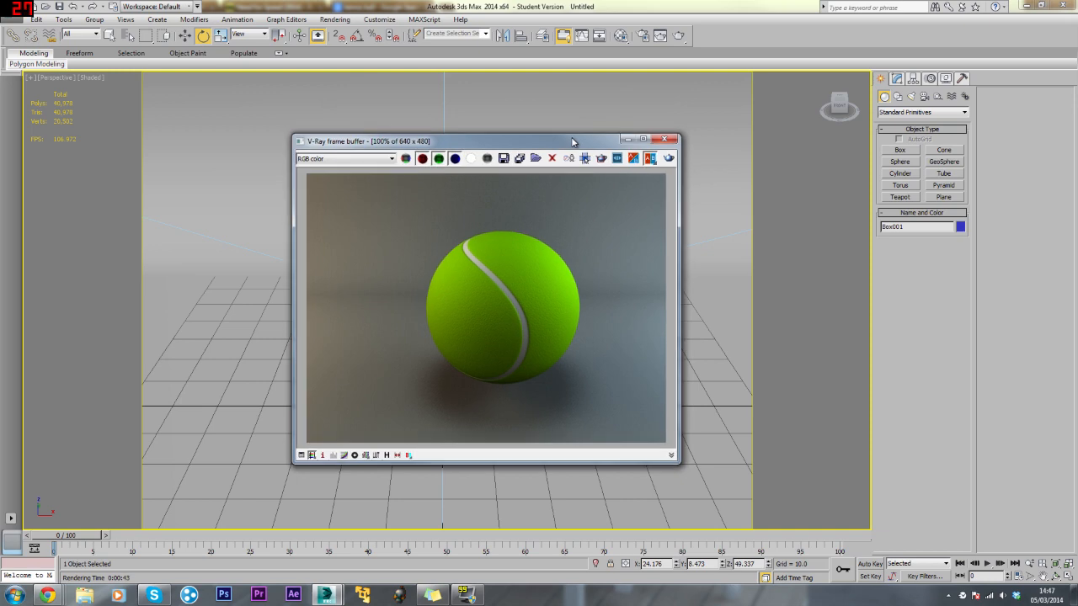
Step: Move the V-Ray frame buffer showing the rendered ball to the centre of the screen
left_click_drag(573, 142, 571, 123)
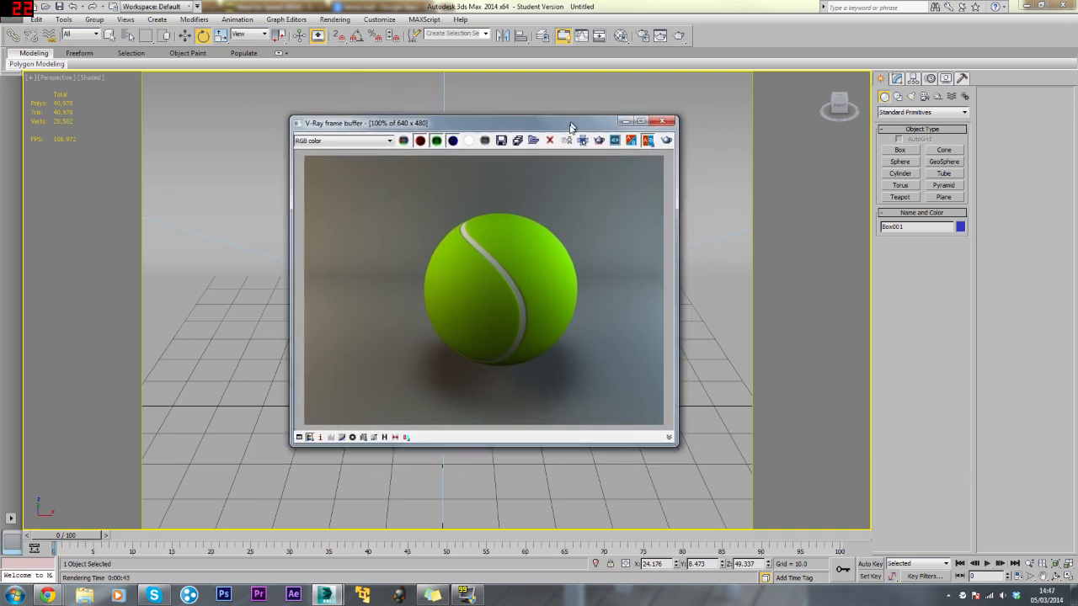